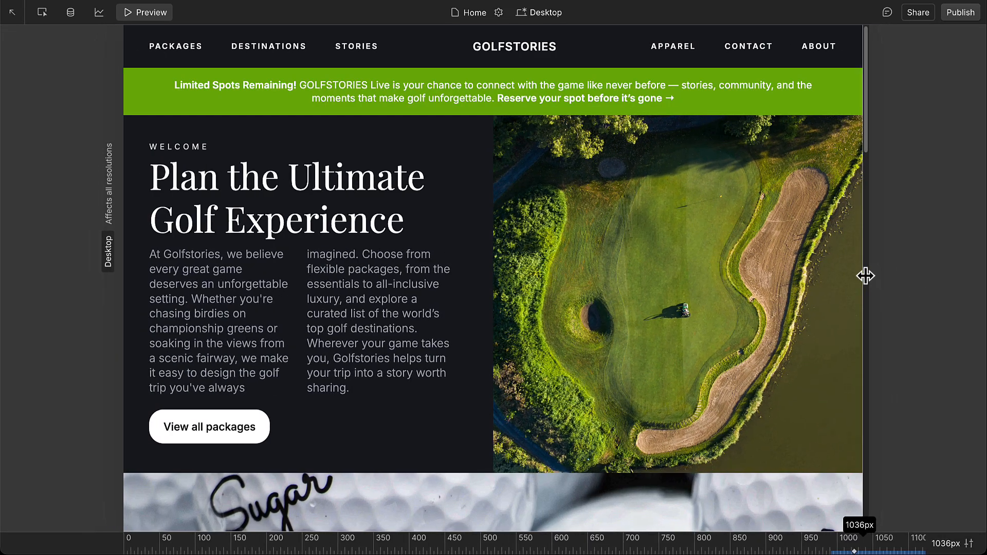
# - Adjust the hero's Left container so the heading wraps after Golf, staying on Desktop
pyautogui.click(538, 13)
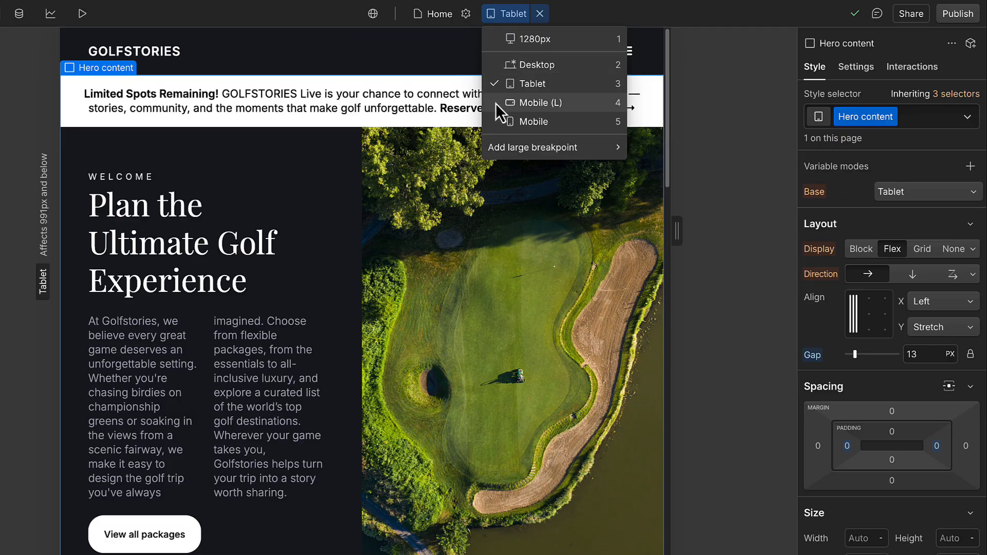
pyautogui.click(540, 102)
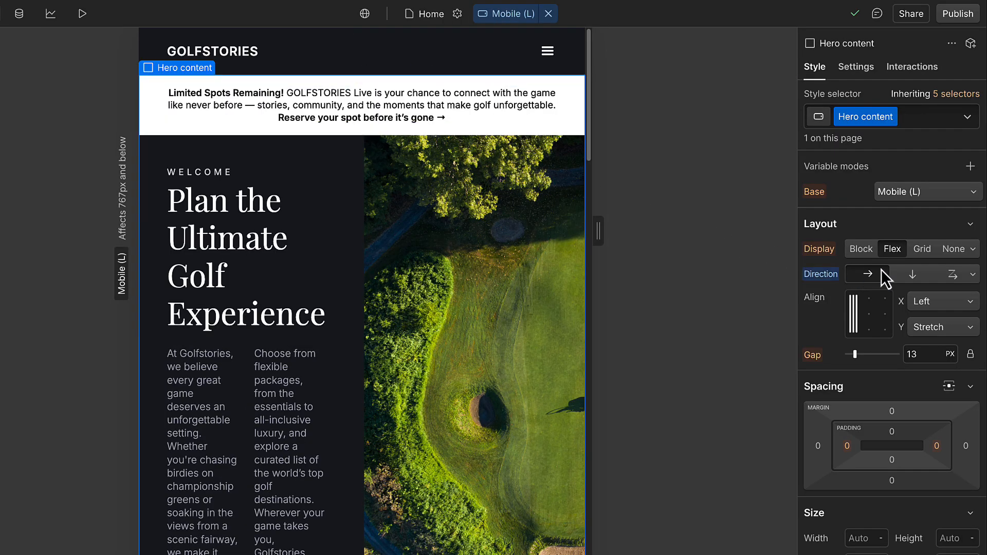
pyautogui.click(912, 273)
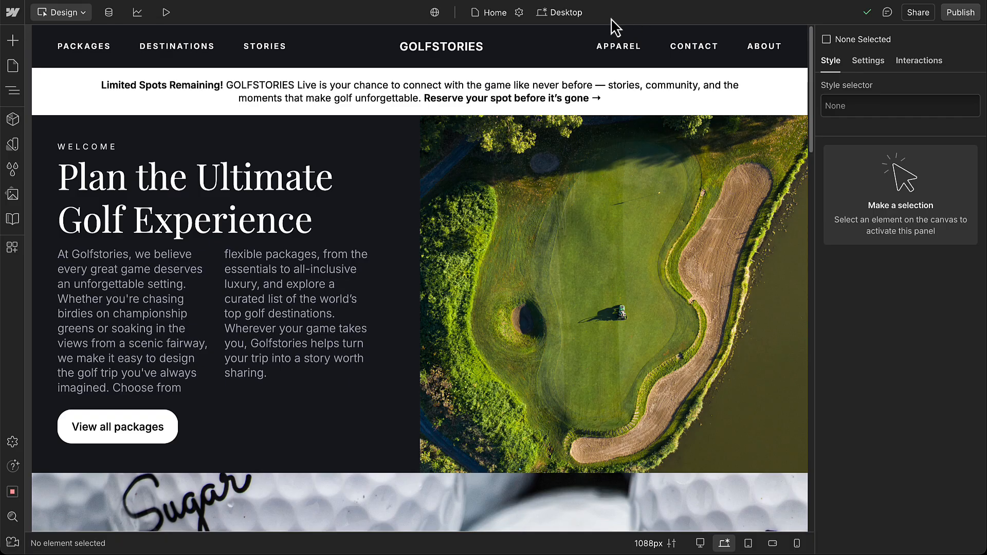
pyautogui.click(562, 13)
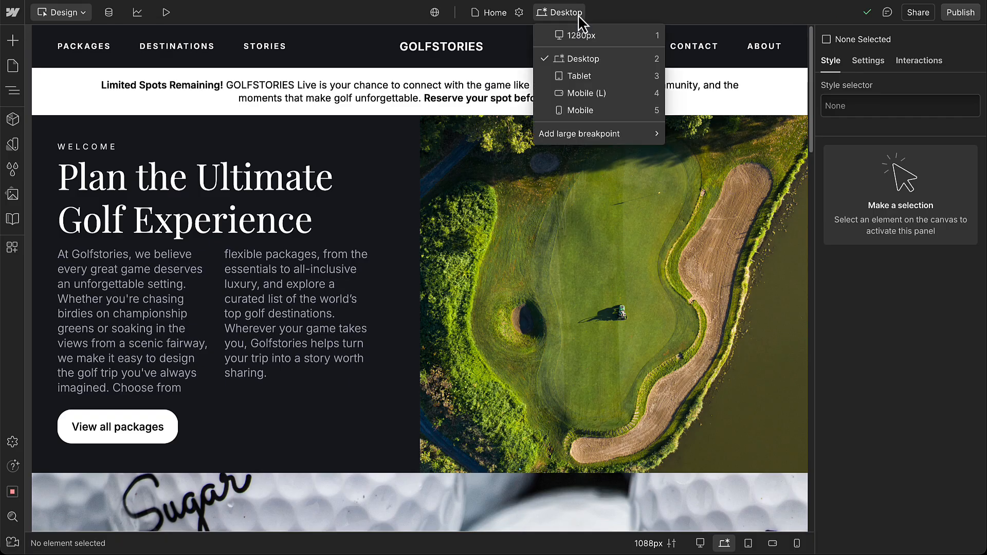
pyautogui.click(583, 58)
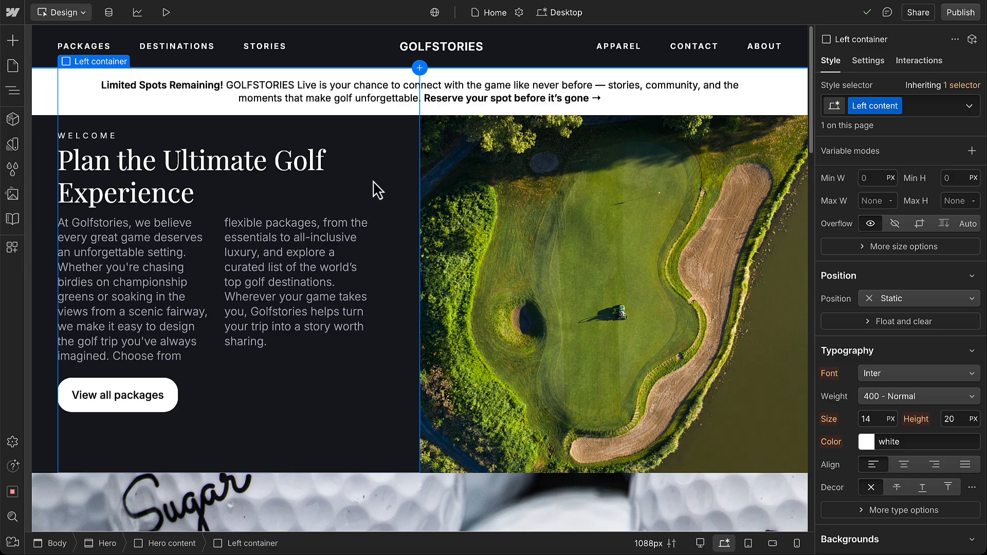
# - Set the hero heading to 50px on desktop and switch to the tablet breakpoint
pyautogui.click(191, 174)
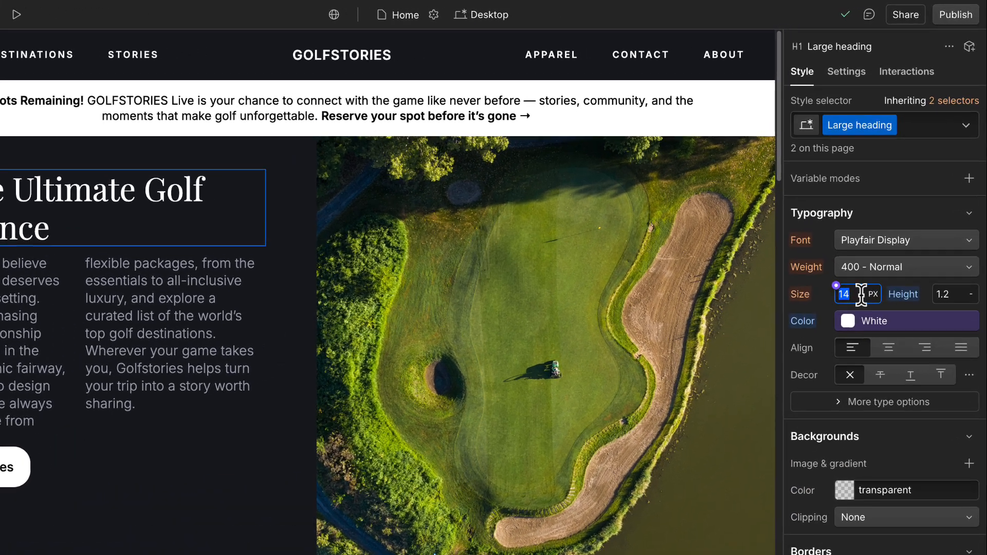
pyautogui.write('50')
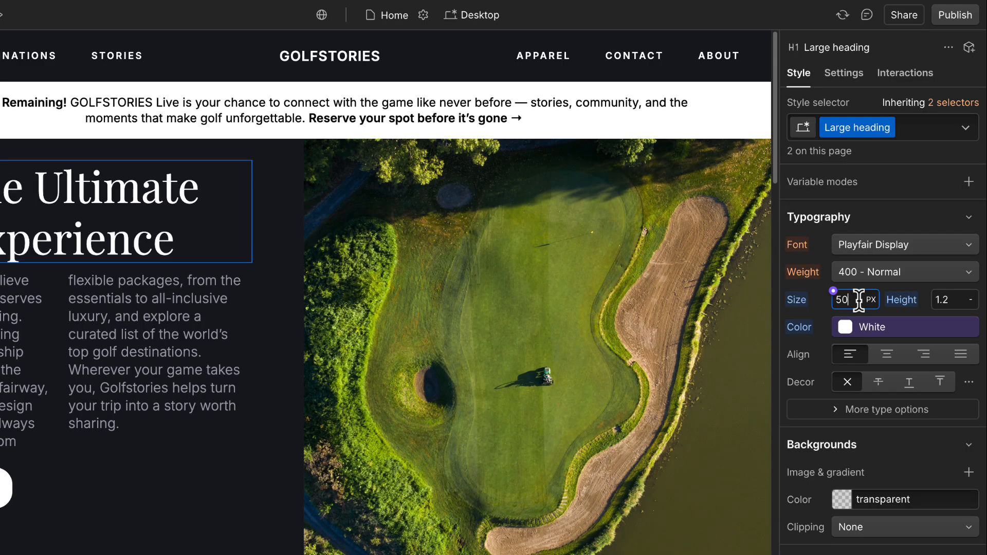
pyautogui.click(479, 14)
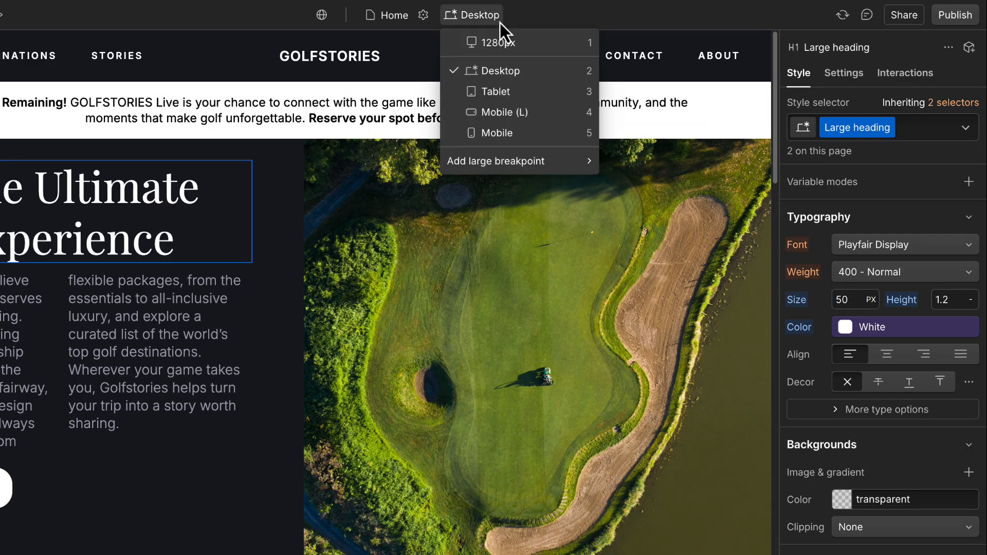
pyautogui.click(497, 91)
pyautogui.write('40')
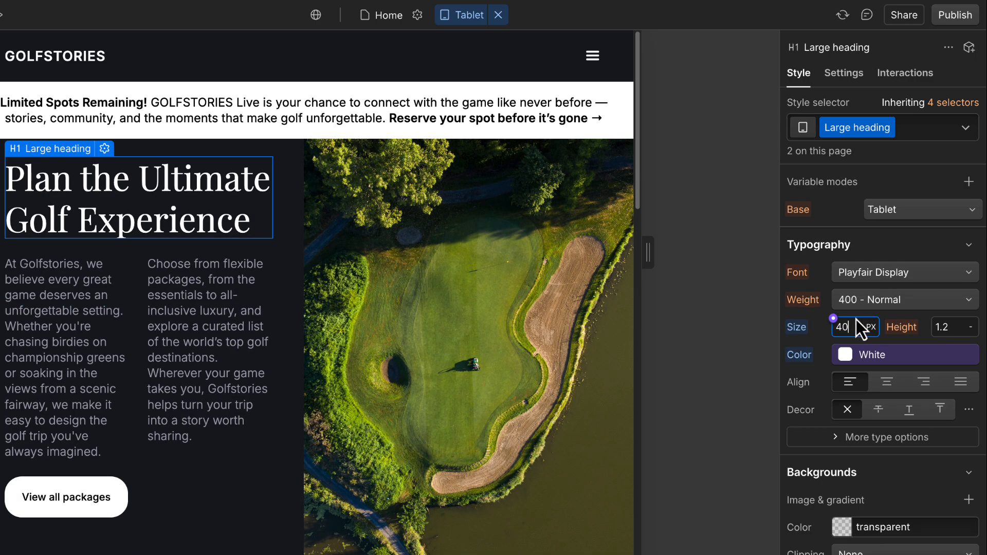
# - Set the heading to 30px on mobile after 40px on tablet, then return to desktop
pyautogui.click(467, 15)
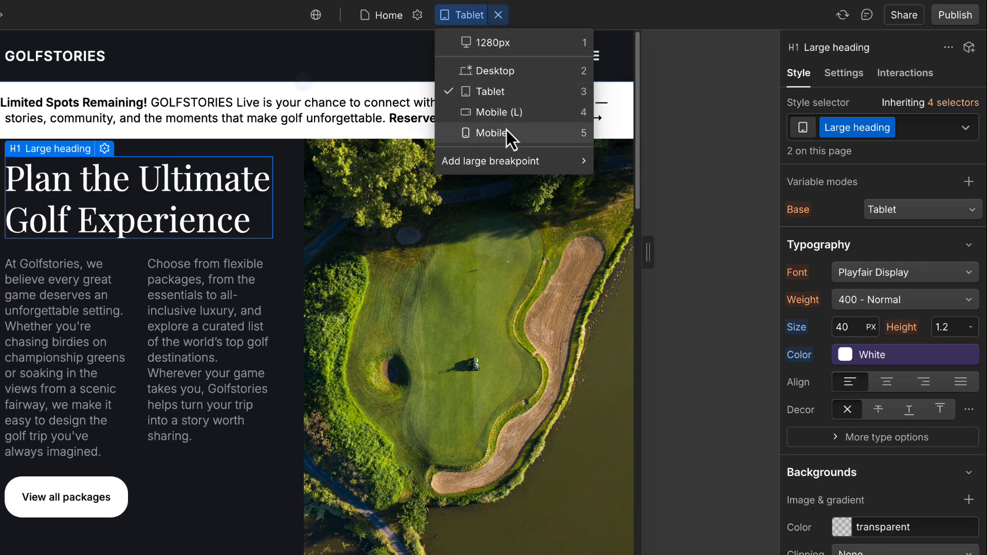
pyautogui.click(492, 133)
pyautogui.write('3')
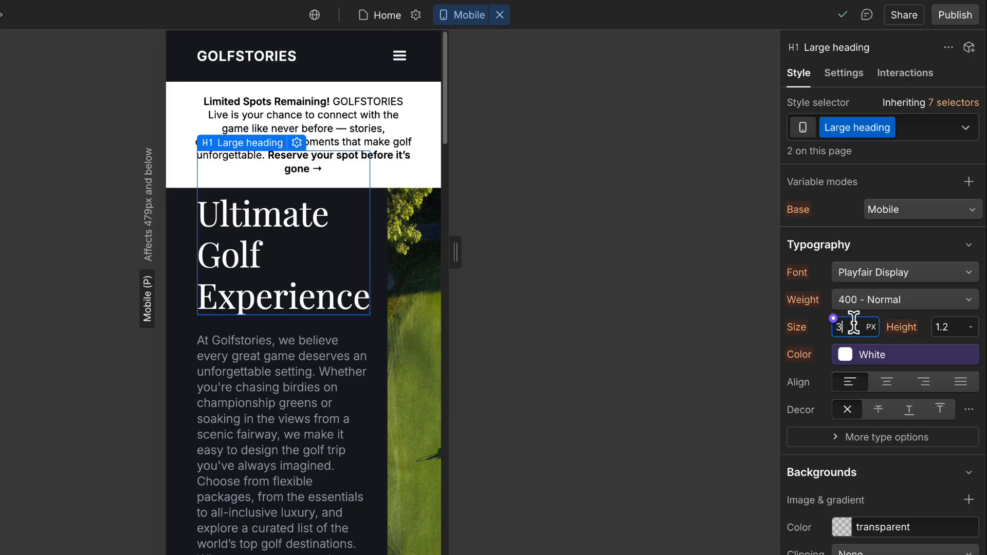
pyautogui.write('0')
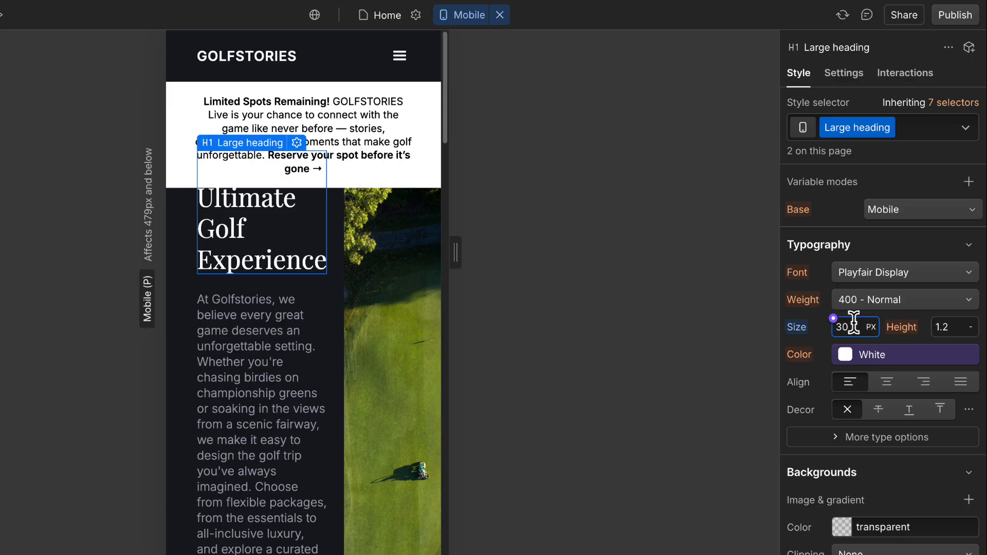
pyautogui.click(469, 14)
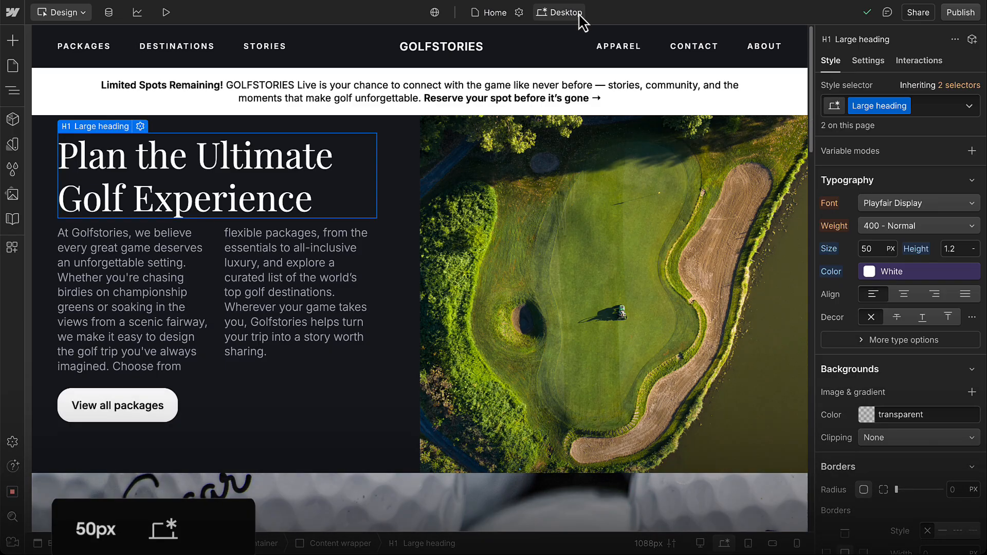
pyautogui.click(562, 12)
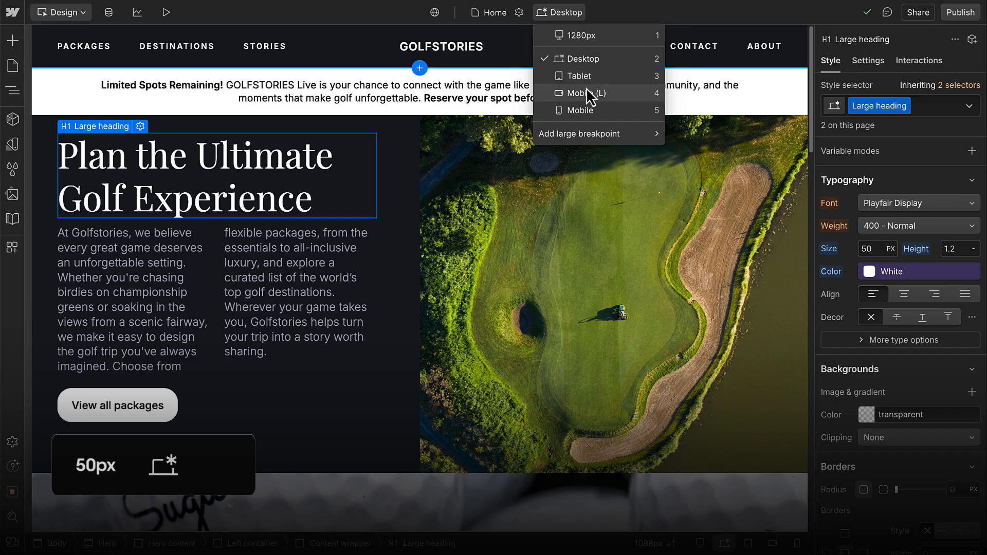
pyautogui.click(586, 93)
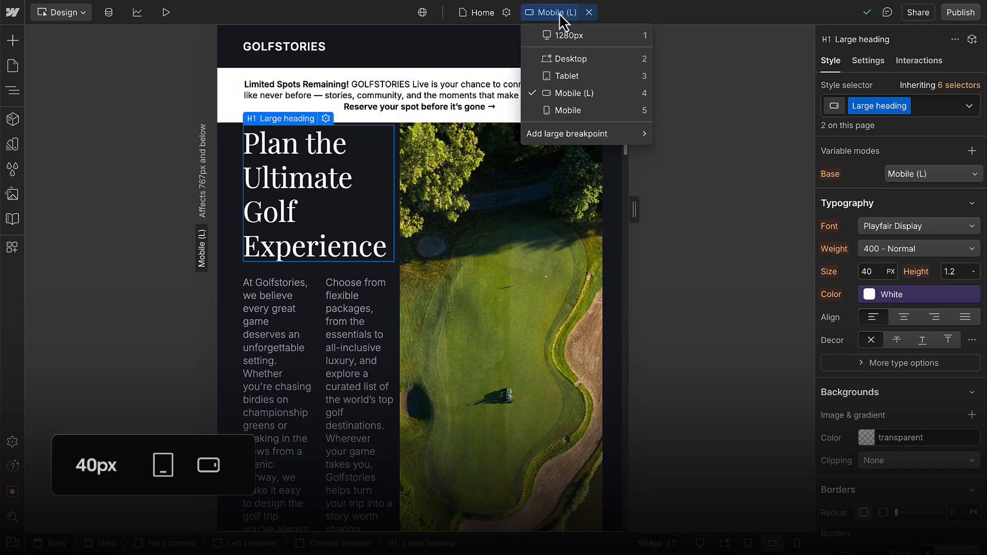
pyautogui.click(567, 110)
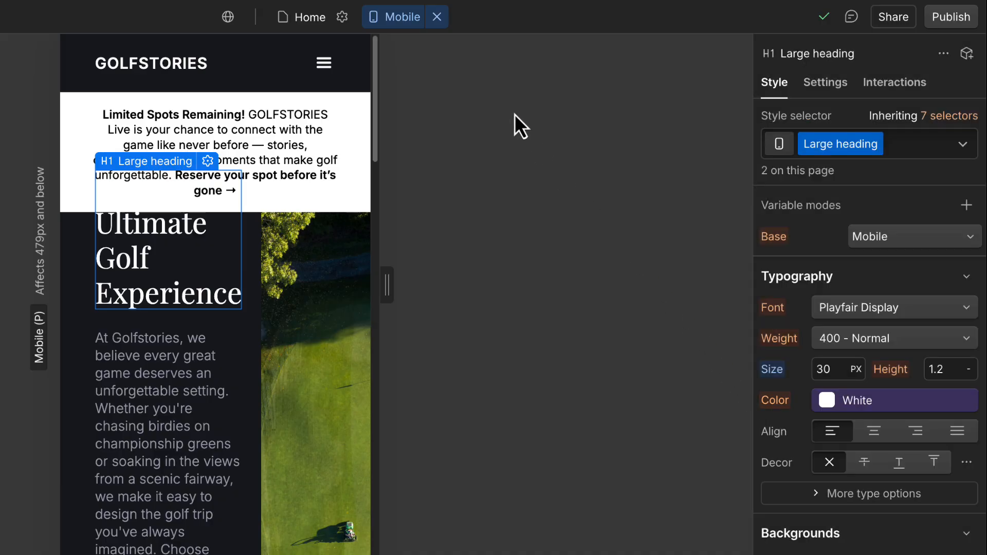
pyautogui.click(402, 16)
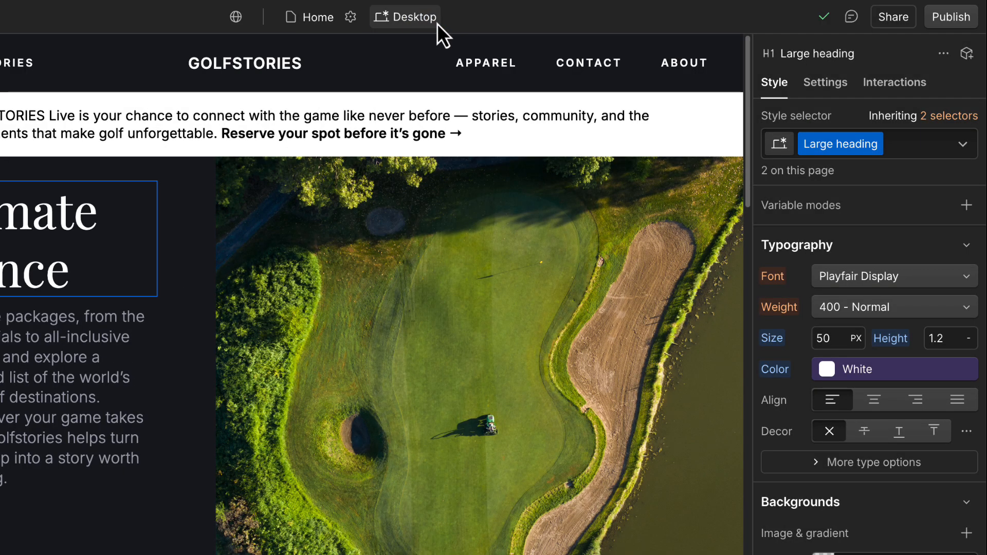
pyautogui.click(405, 16)
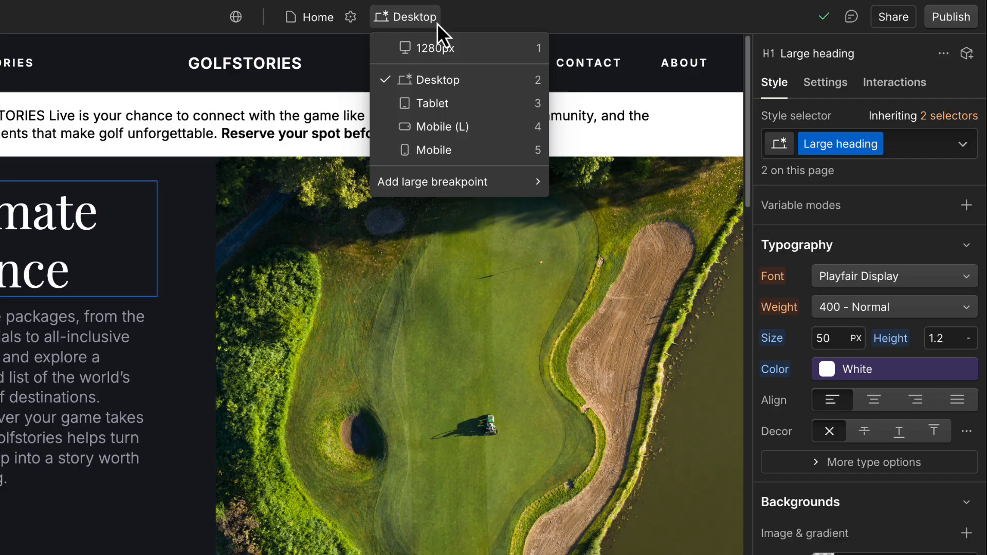
pyautogui.click(435, 47)
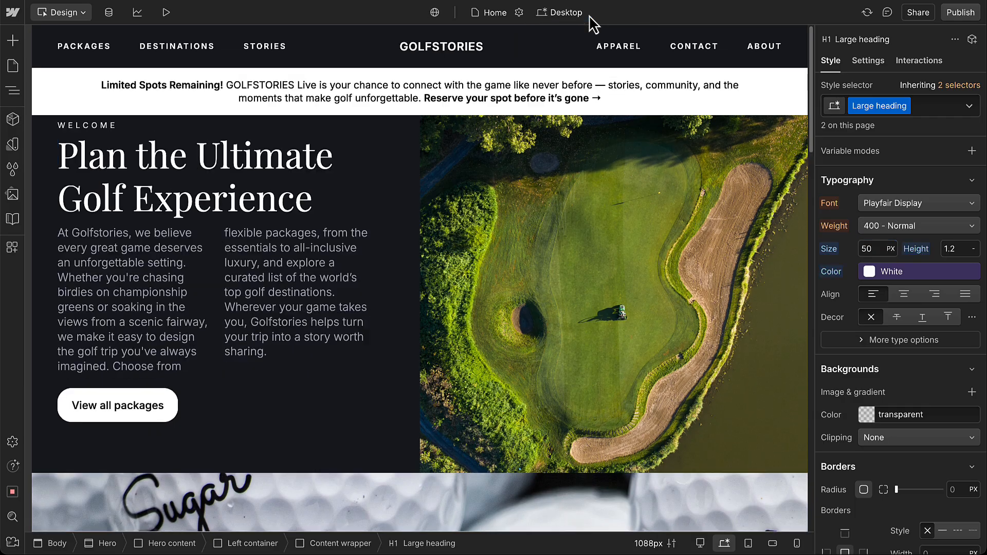
# - Give the hero's left container a 60px top margin and confirm it at 1280px and mobile
pyautogui.click(196, 177)
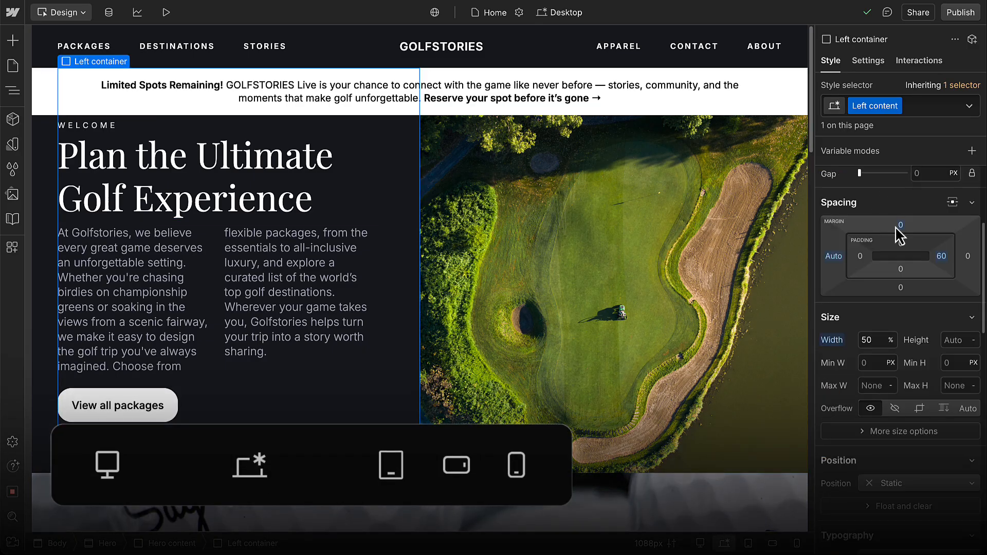
pyautogui.click(900, 224)
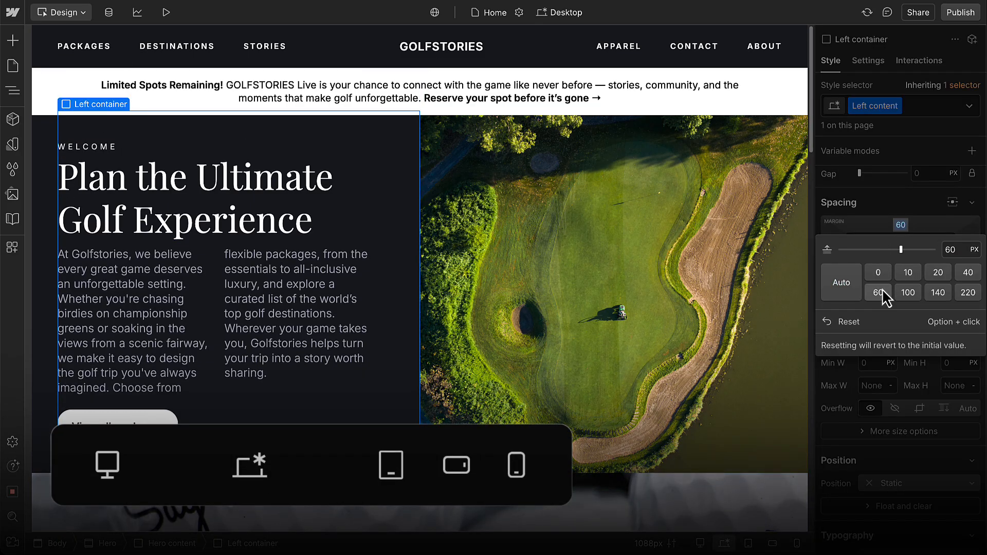
pyautogui.click(561, 12)
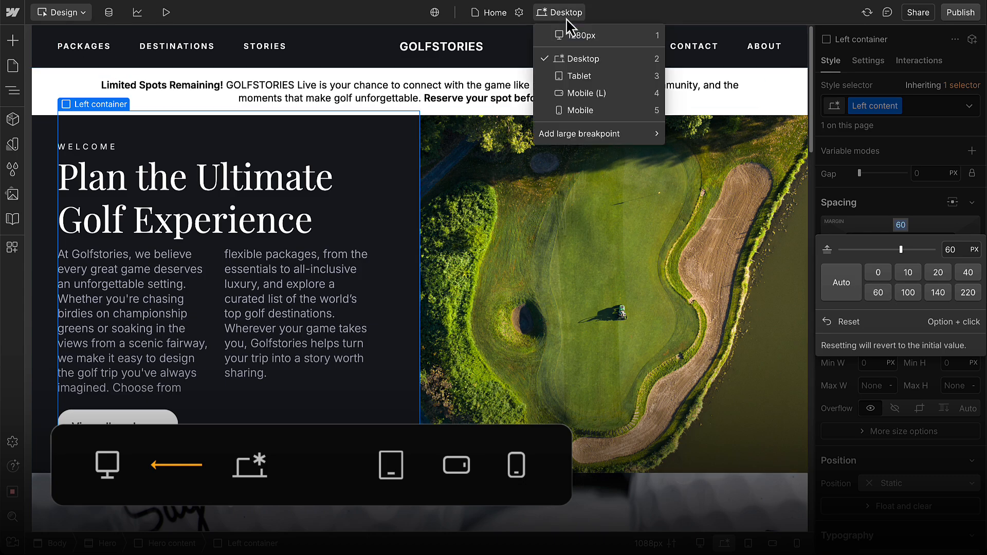
pyautogui.click(601, 35)
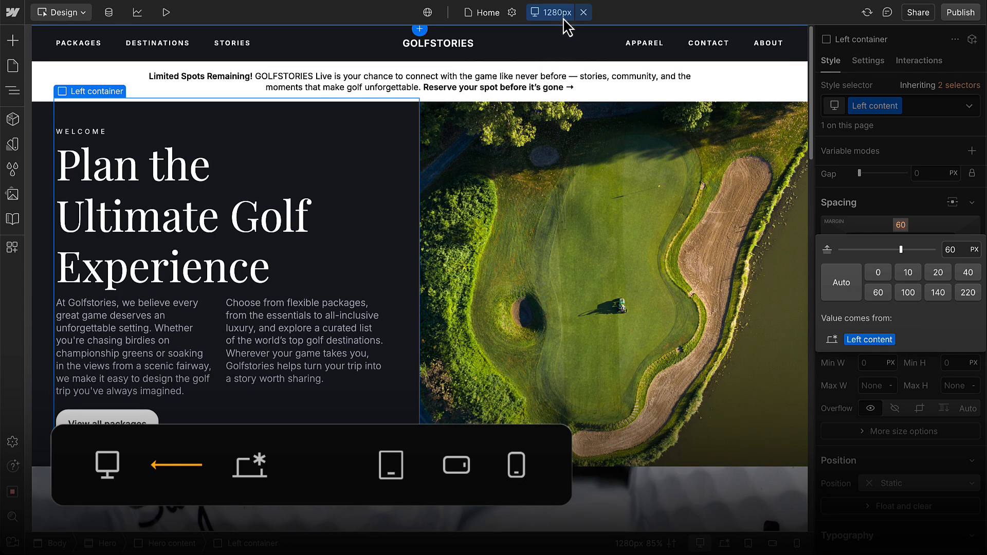
pyautogui.click(517, 466)
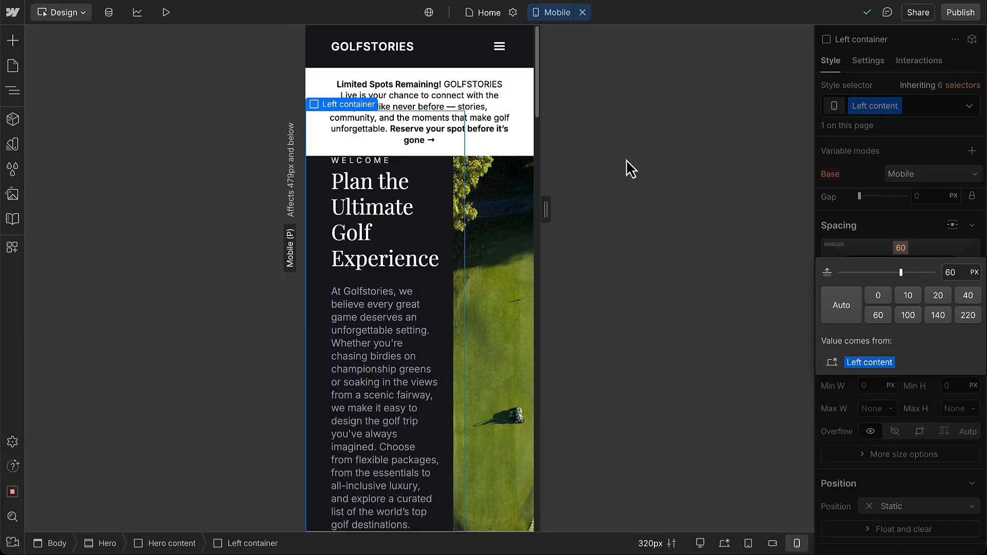
pyautogui.click(907, 316)
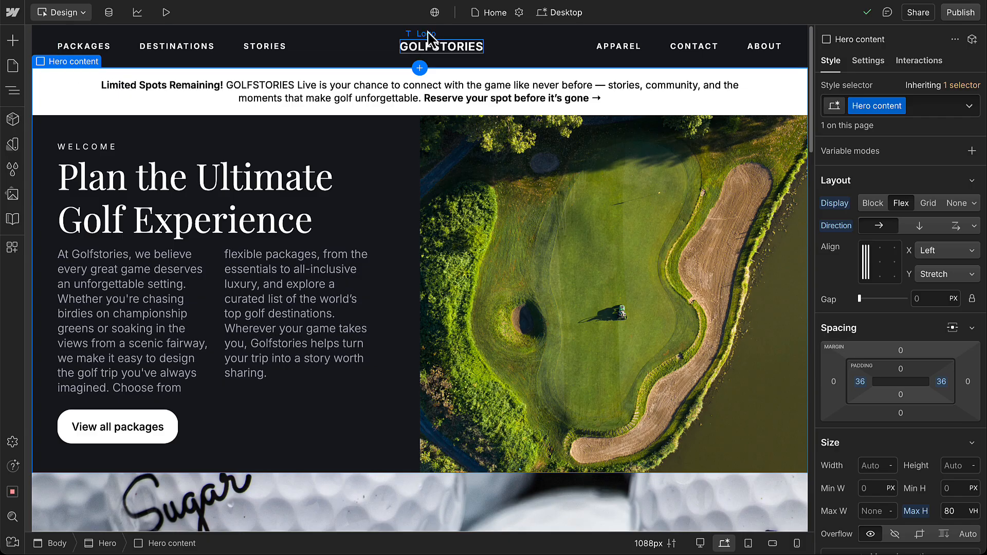
# - Review the hero on tablet, then stack the Hero content columns vertically on large mobile
pyautogui.click(559, 13)
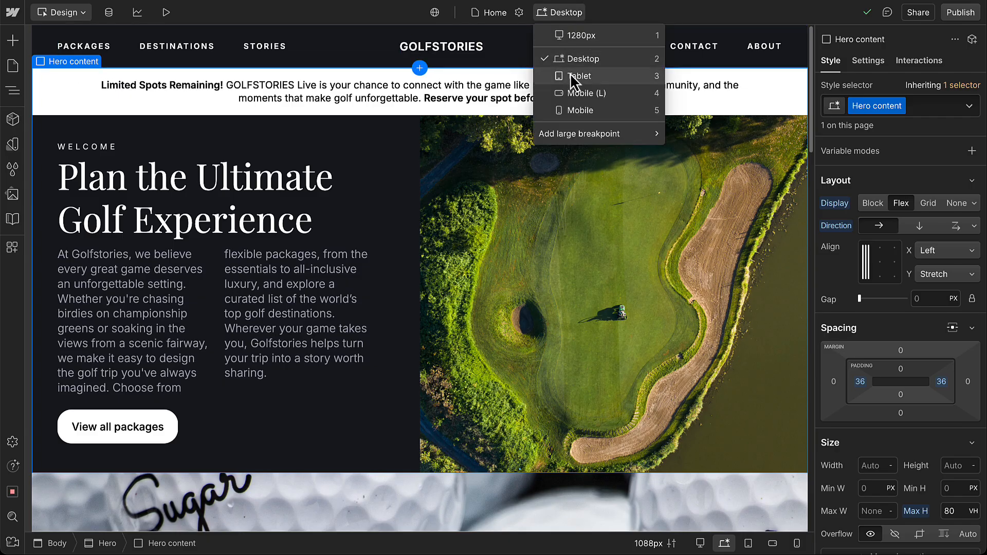
pyautogui.click(580, 76)
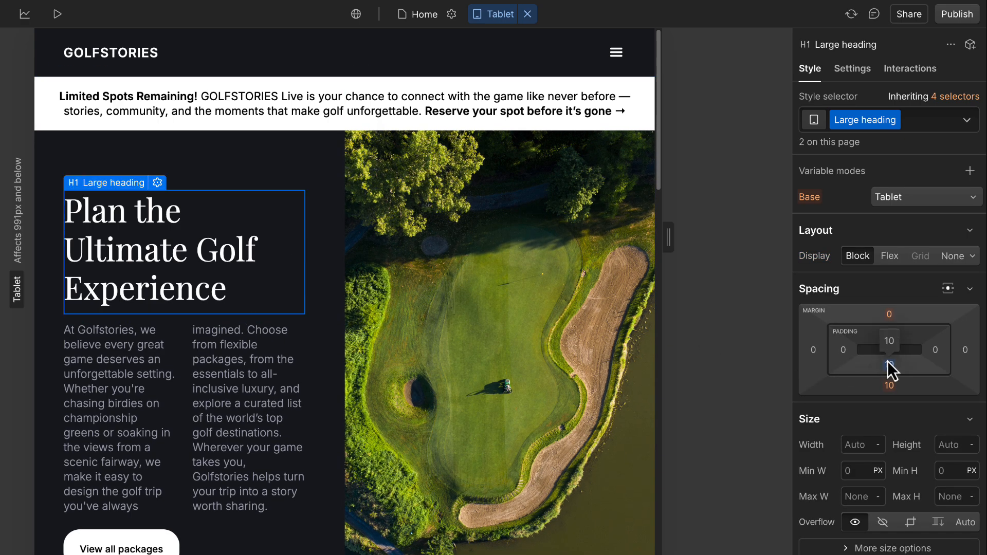
pyautogui.click(500, 14)
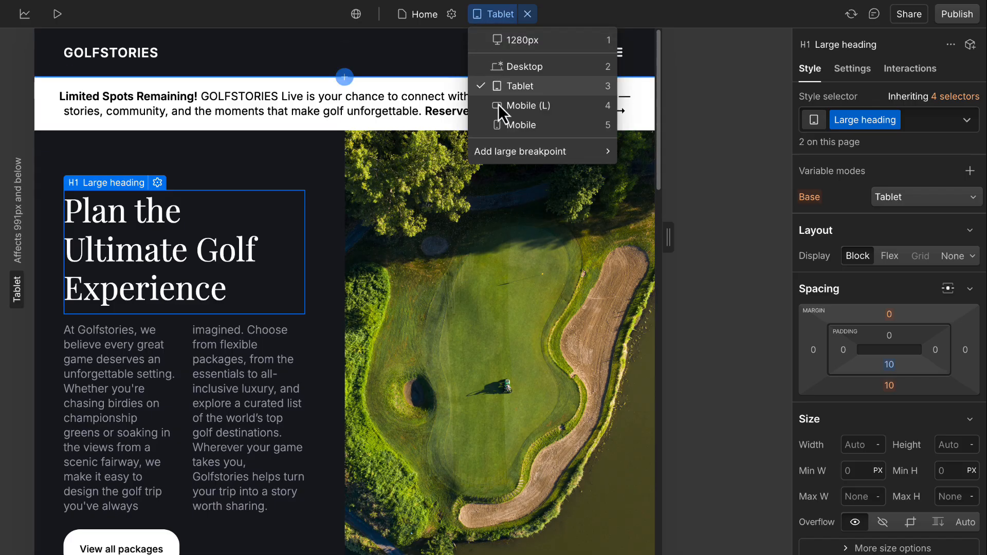
pyautogui.click(528, 104)
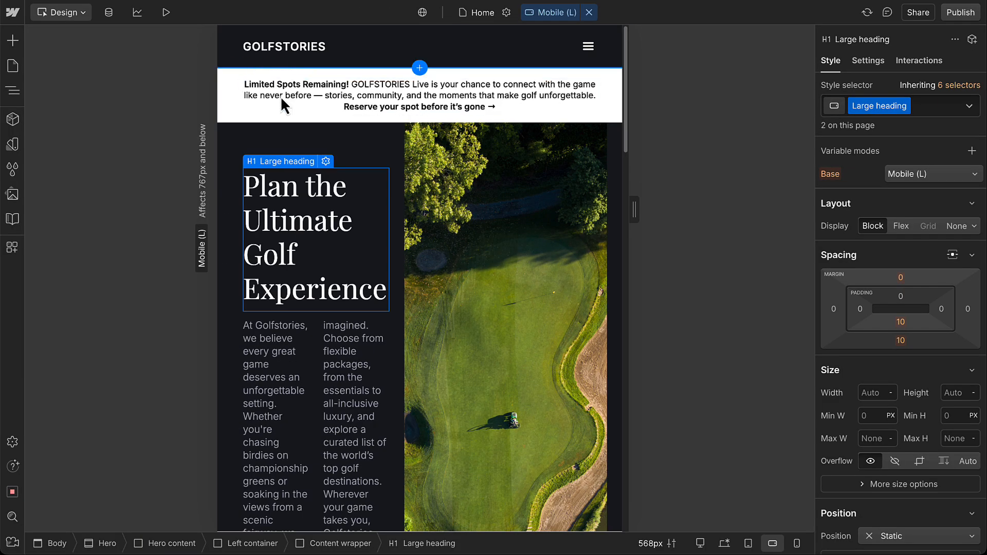
pyautogui.click(13, 91)
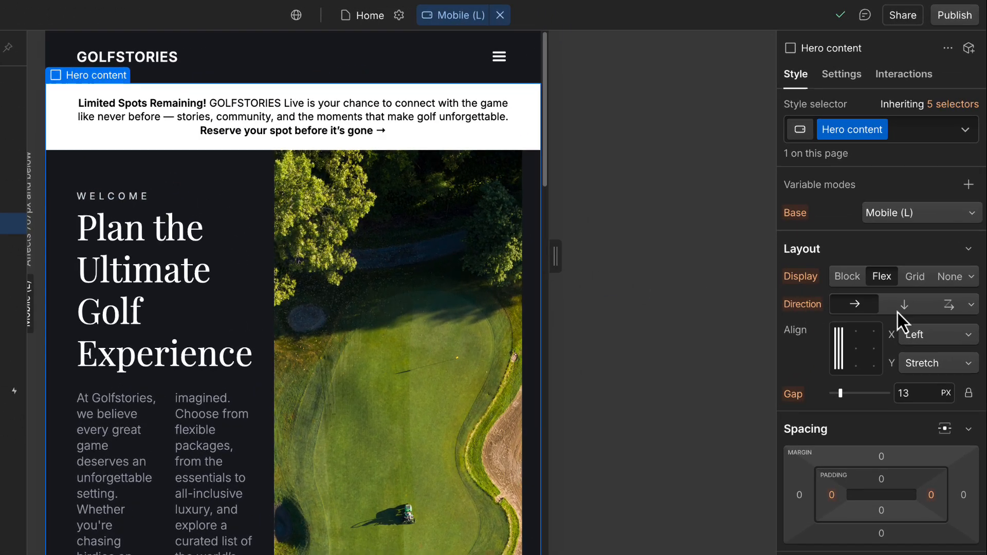
pyautogui.click(902, 304)
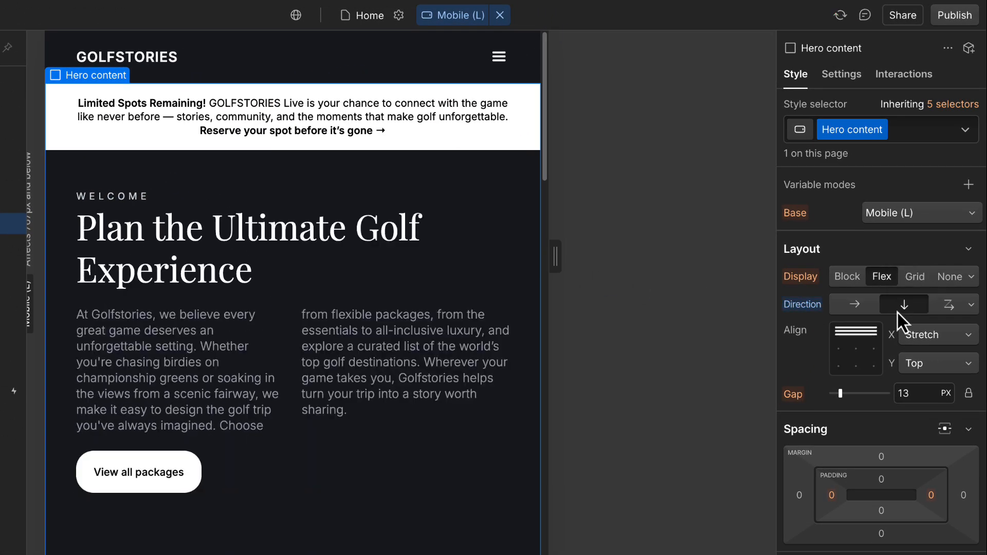
# - Check the hero at phone width and return to the desktop breakpoint
pyautogui.click(455, 15)
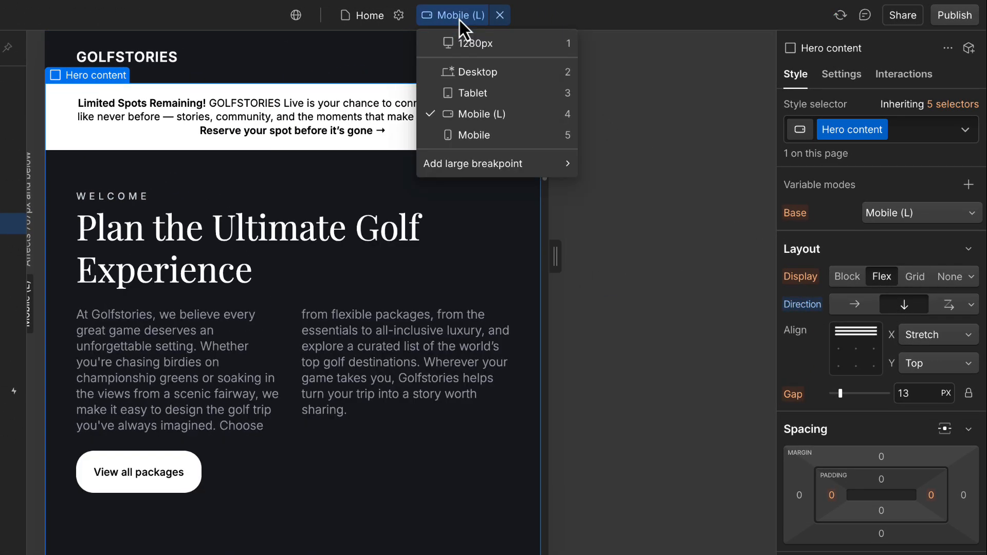
pyautogui.click(473, 136)
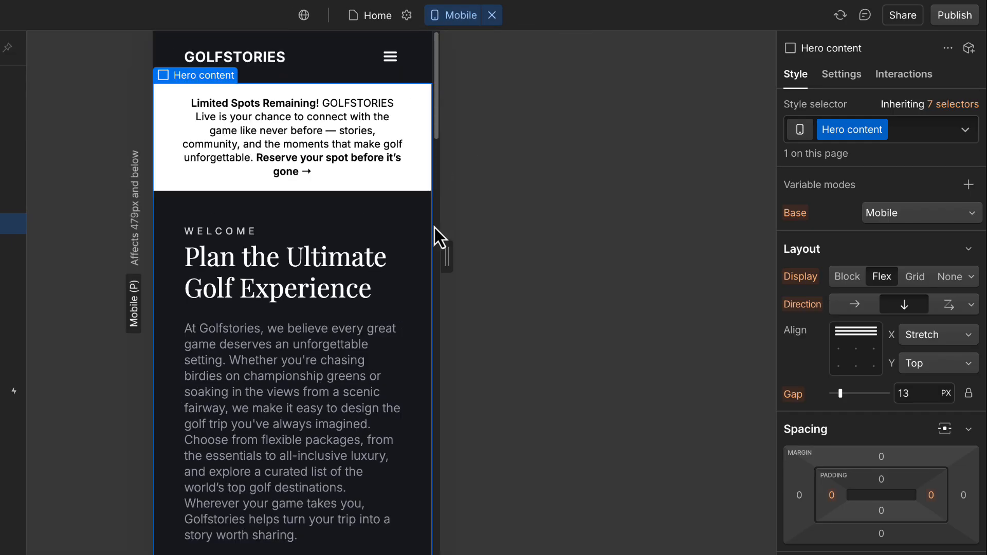
pyautogui.click(292, 426)
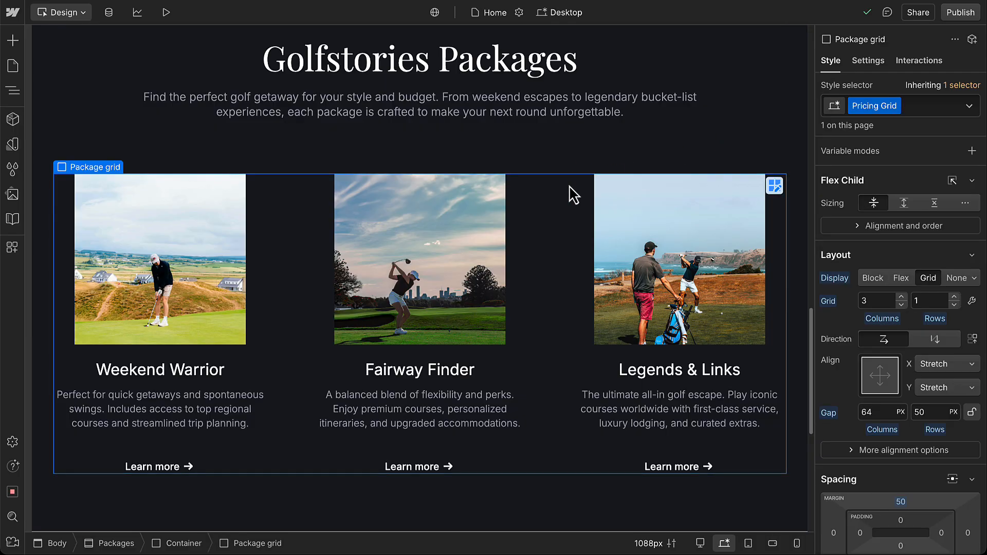
# - Give the Package grid a 50px column gap on Mobile (L), then go back to desktop
pyautogui.click(564, 12)
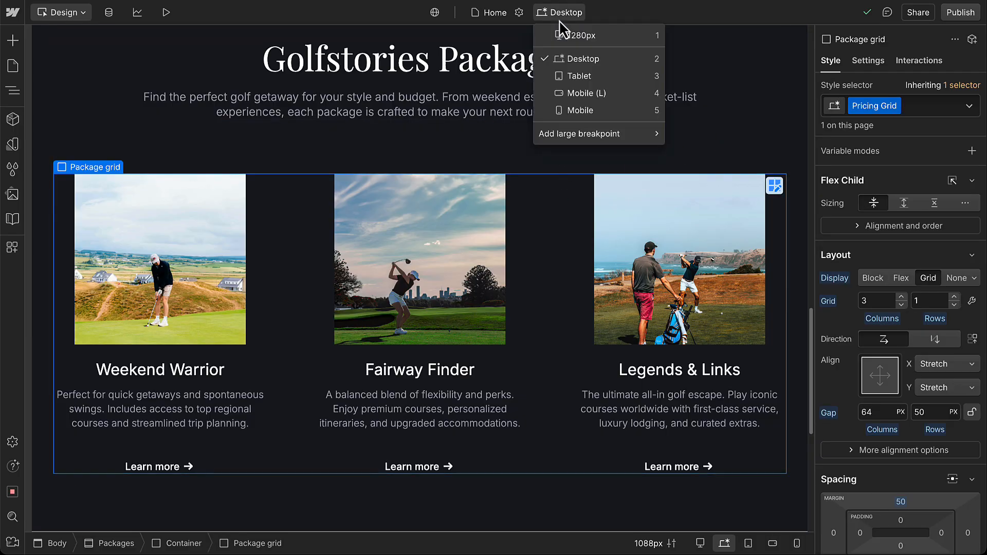
pyautogui.click(588, 93)
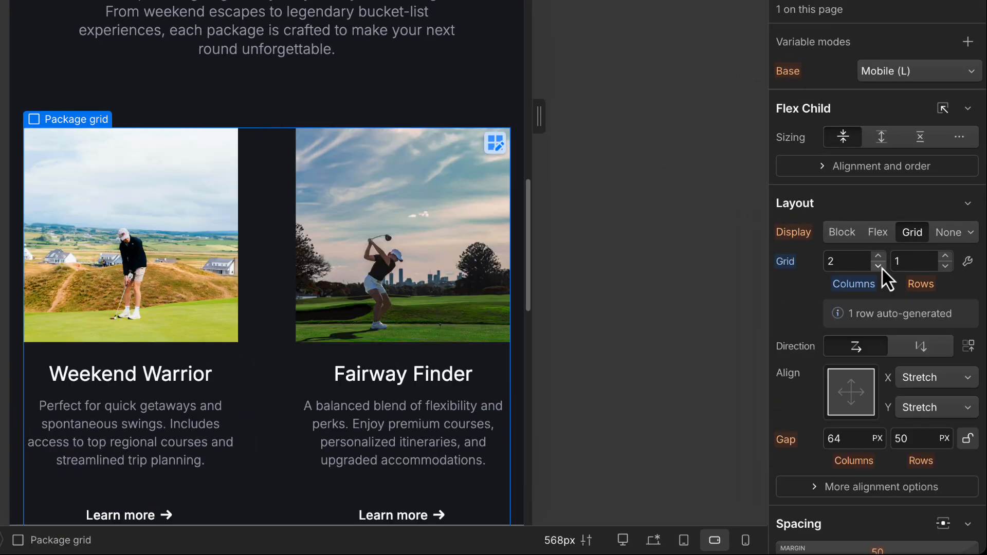
pyautogui.click(846, 438)
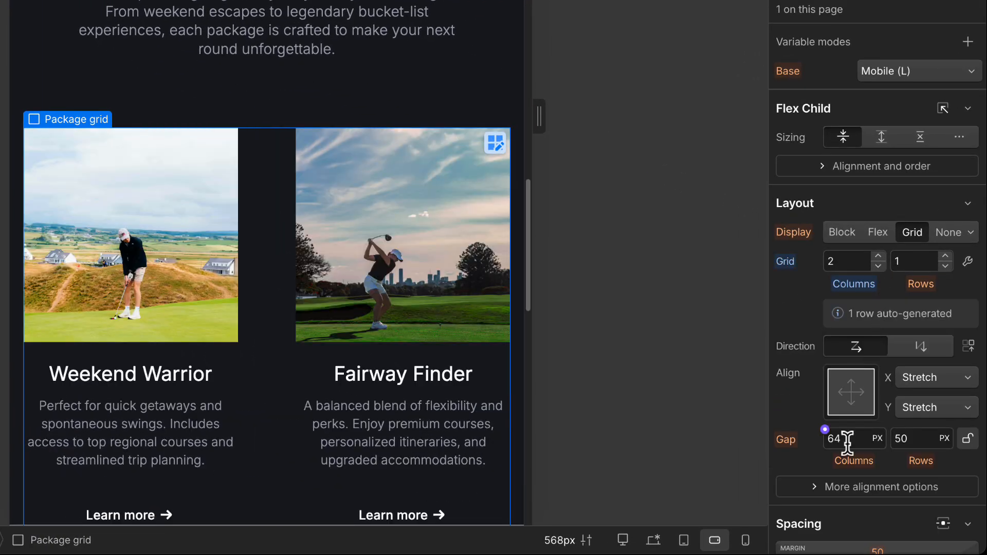
pyautogui.write('50')
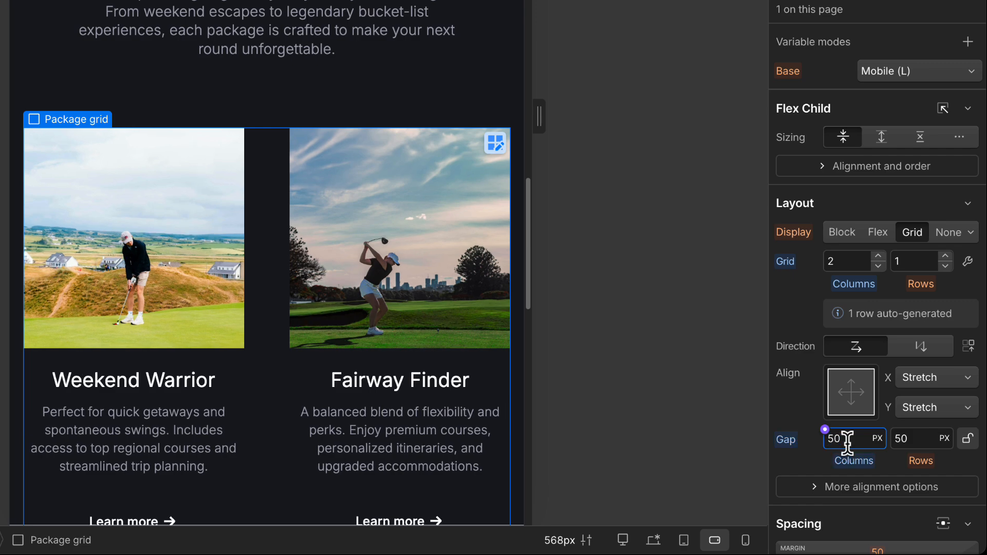
pyautogui.moveTo(506, 157)
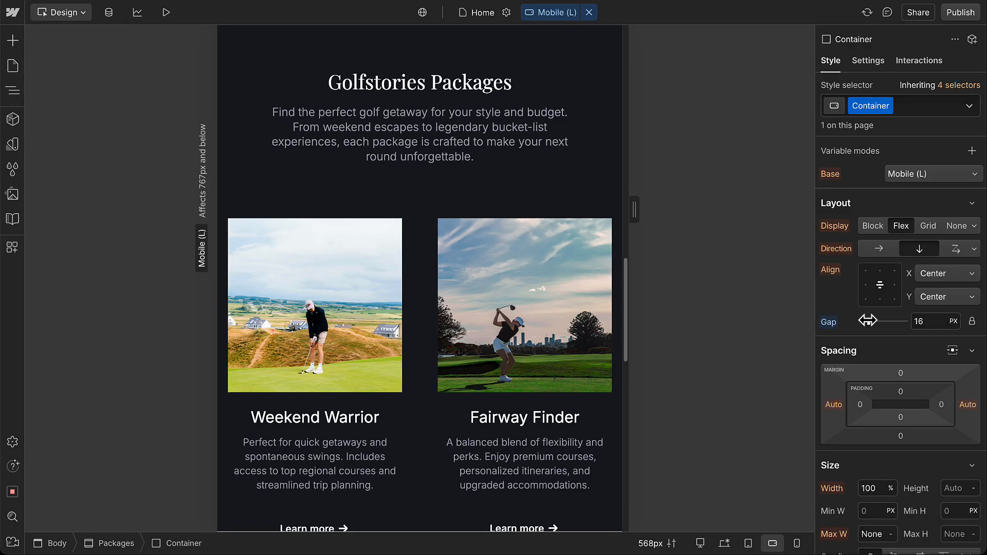
pyautogui.moveTo(902, 321); pyautogui.dragTo(857, 320)
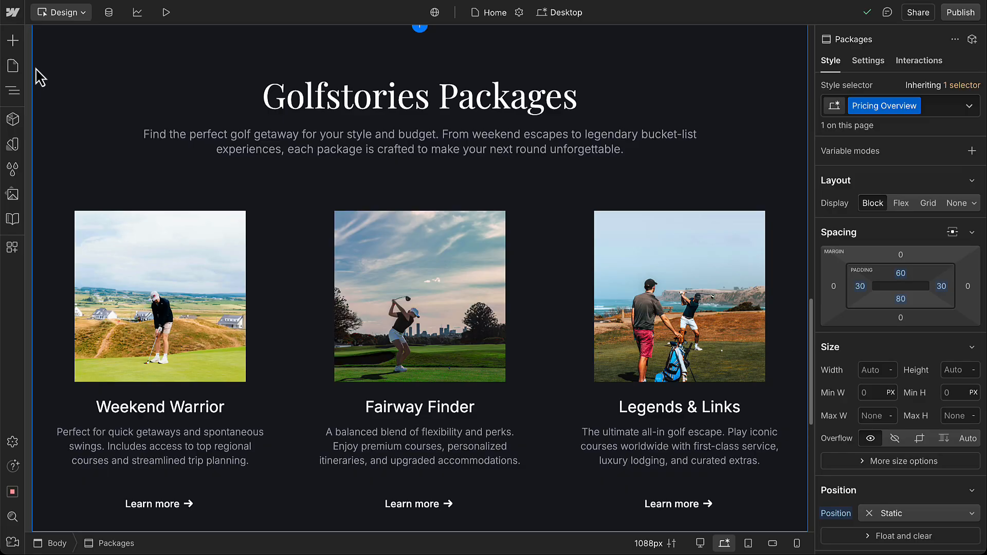
# - Move the LL Card first in Package grid via the Navigator and check it at Mobile (L)
pyautogui.click(13, 91)
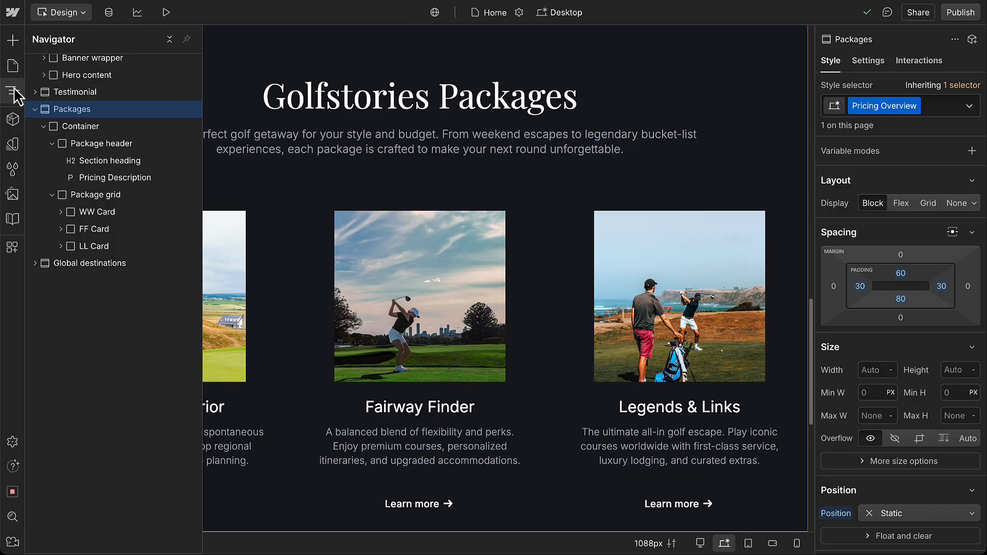
pyautogui.click(94, 245)
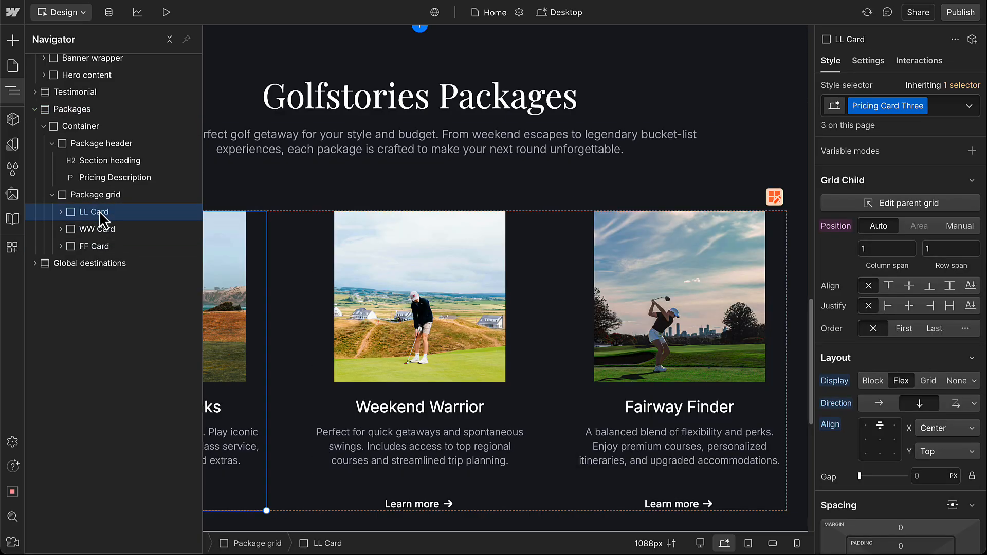
pyautogui.click(561, 12)
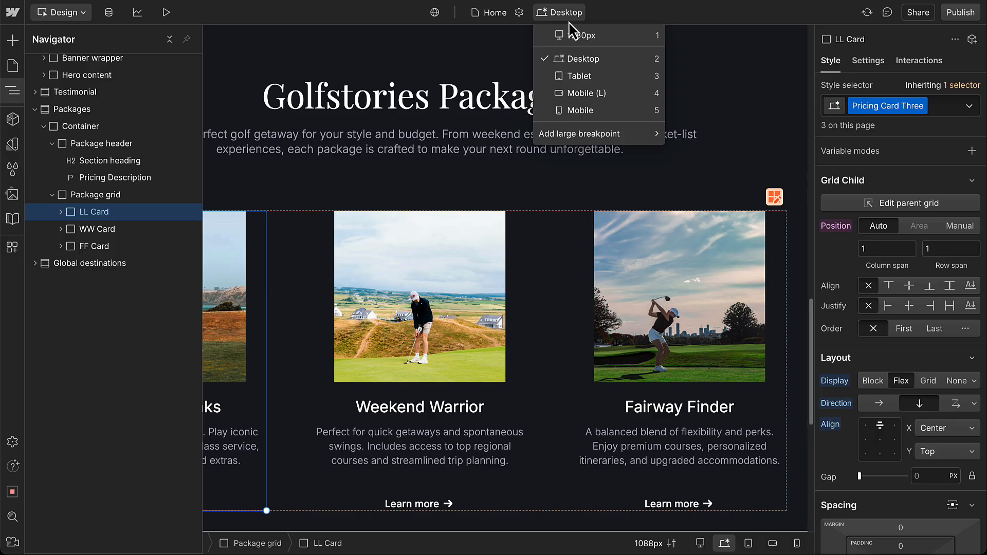
pyautogui.click(587, 92)
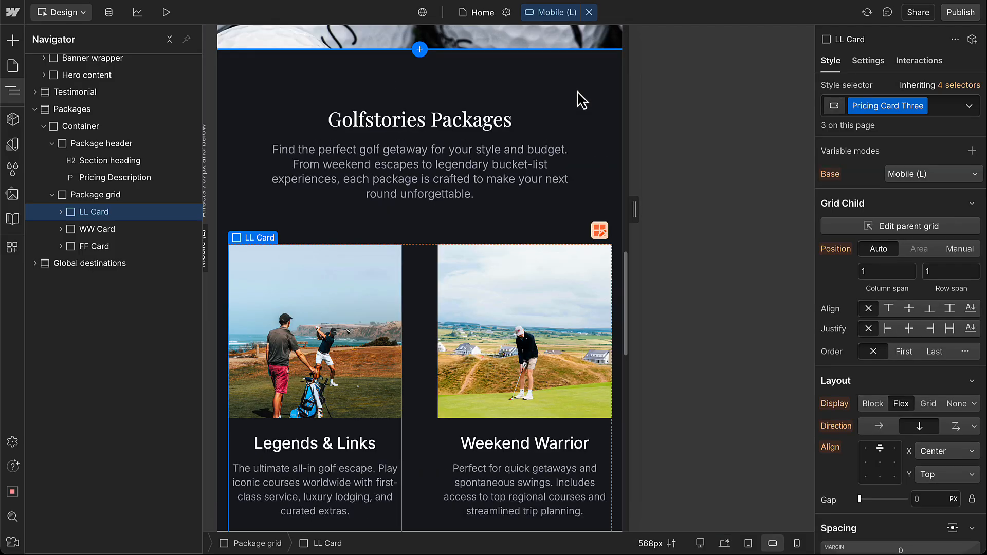
# - Select the Golfstories Packages heading and return to the desktop breakpoint
pyautogui.click(419, 171)
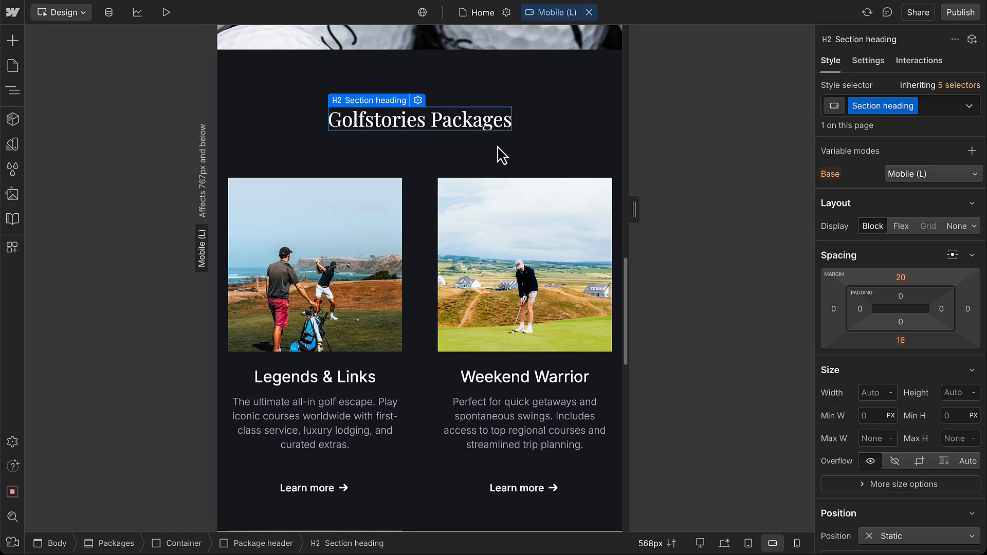
pyautogui.click(553, 12)
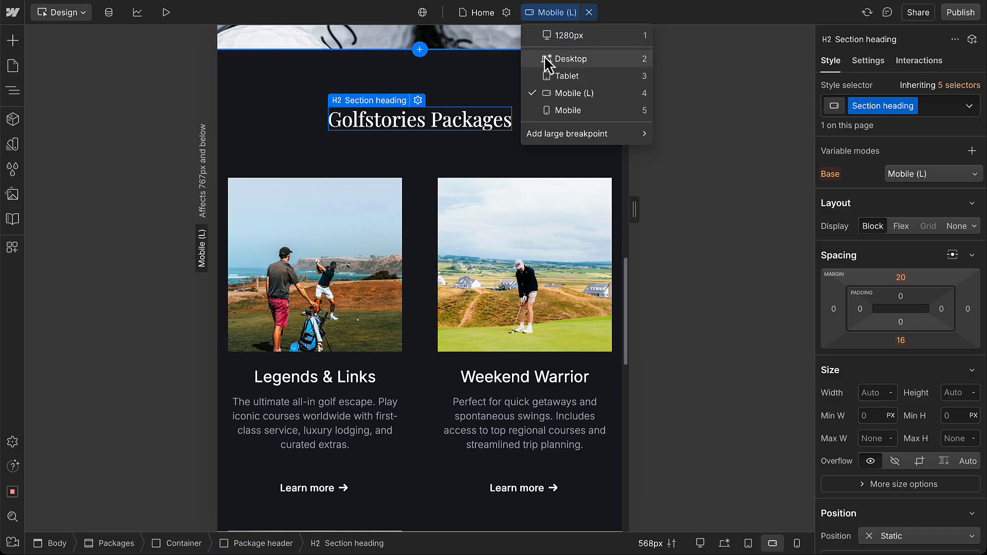
pyautogui.click(572, 59)
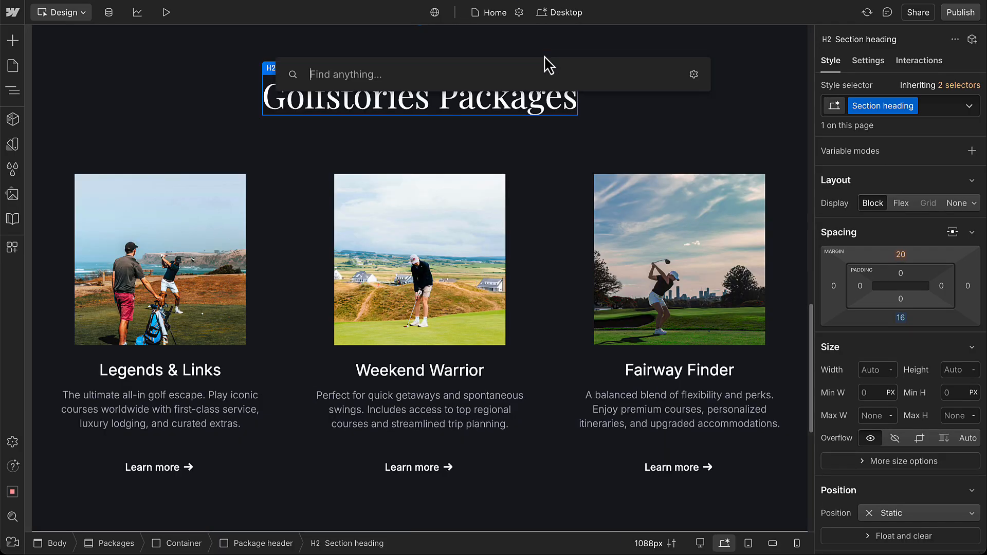
# - Search Quick Find for 'para' and pick the Paragraph element
pyautogui.write('p')
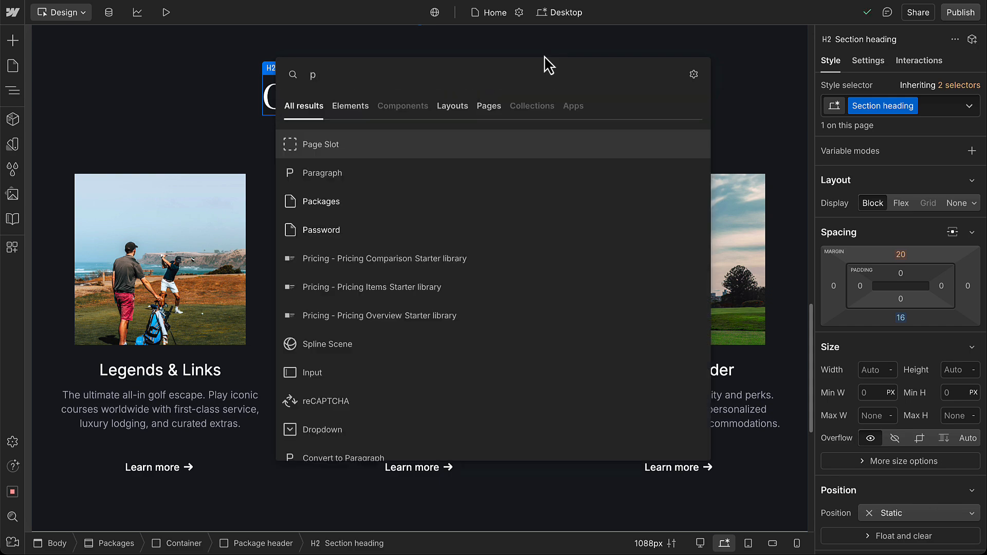
pyautogui.write('ara')
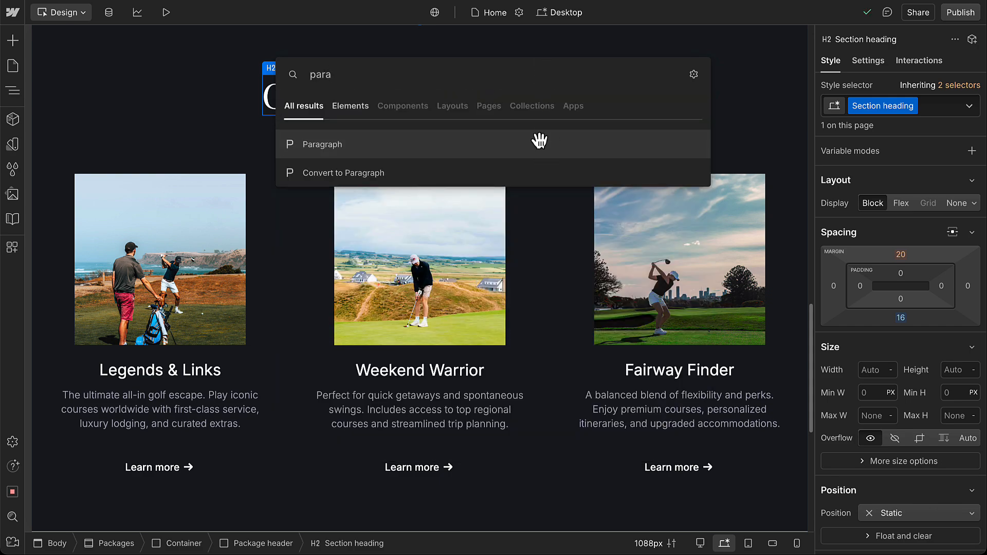
pyautogui.click(322, 144)
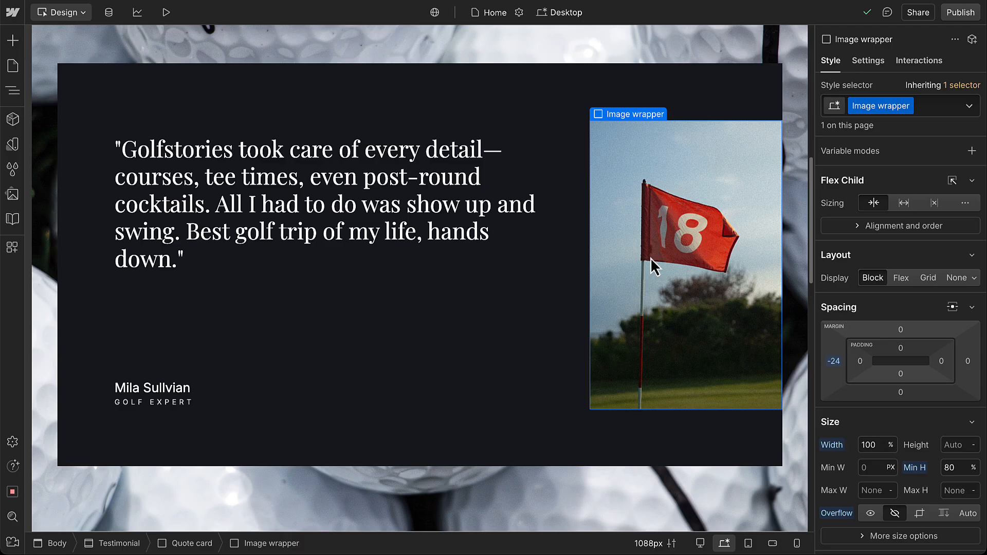
# - Set the testimonial Image wrapper to Display None on Mobile (L), then return to desktop
pyautogui.click(561, 12)
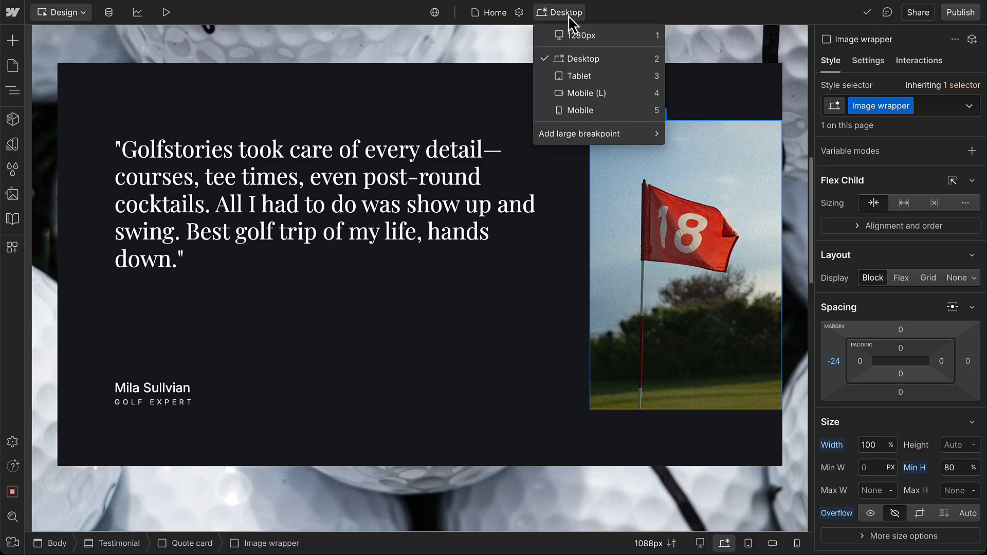
pyautogui.click(587, 93)
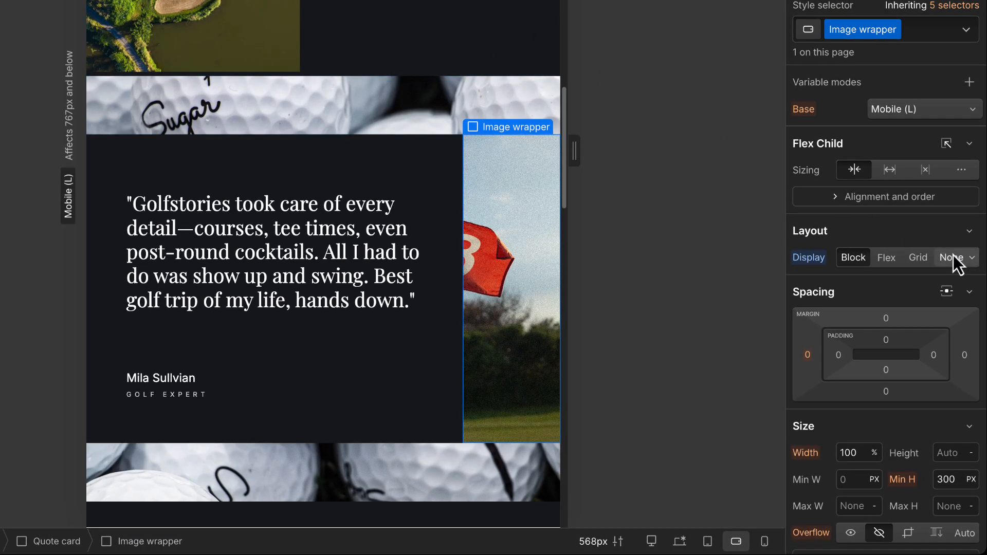
pyautogui.click(950, 257)
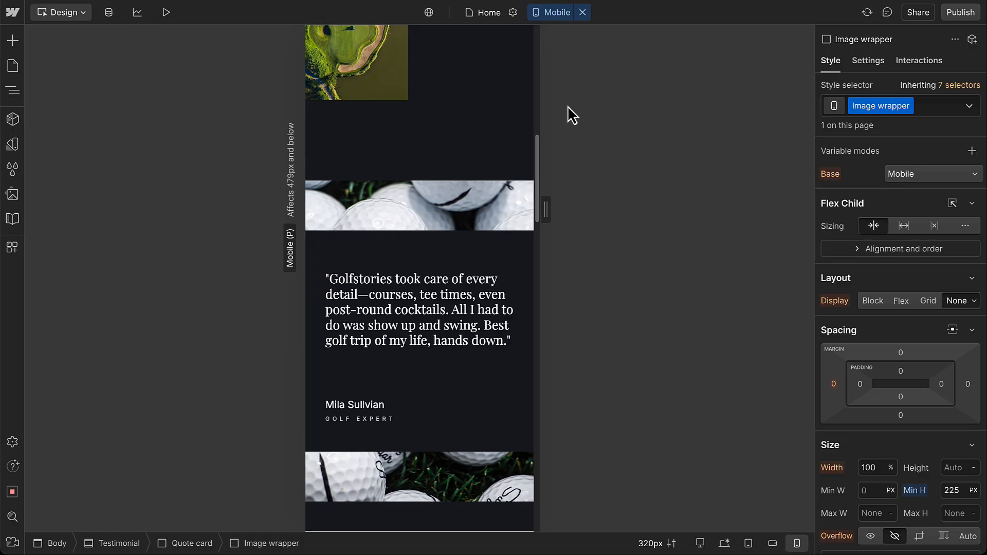
pyautogui.click(556, 12)
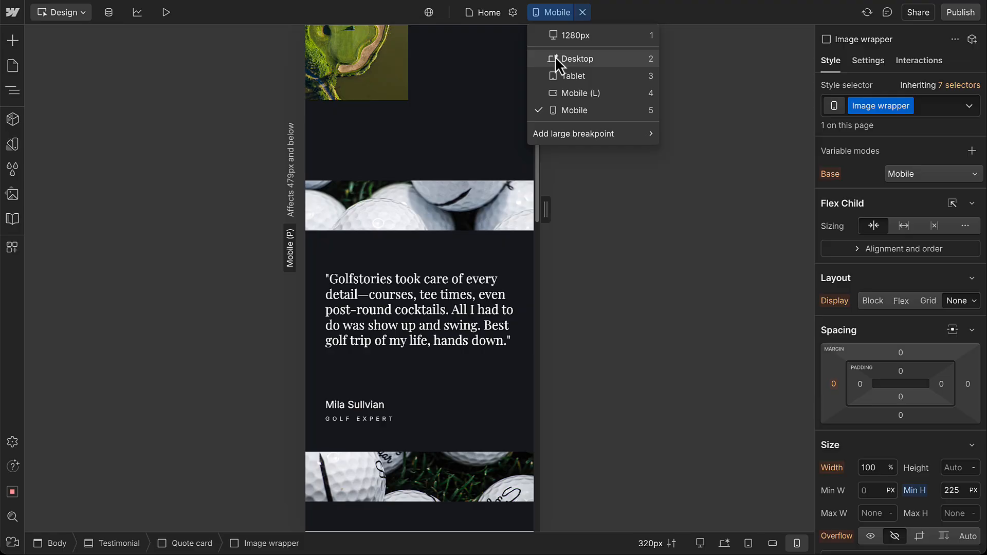
pyautogui.click(577, 59)
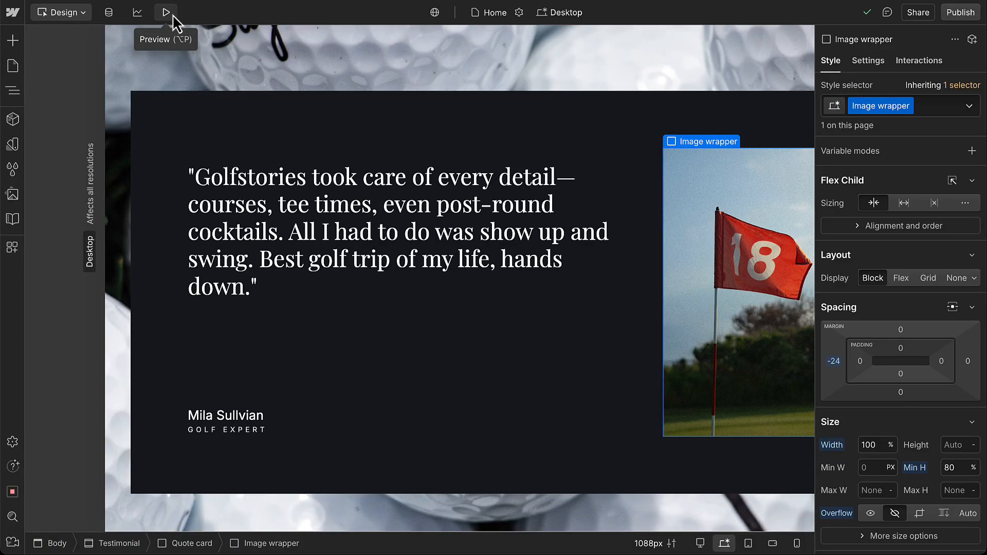
# - Preview the page as visitors see it
pyautogui.click(165, 12)
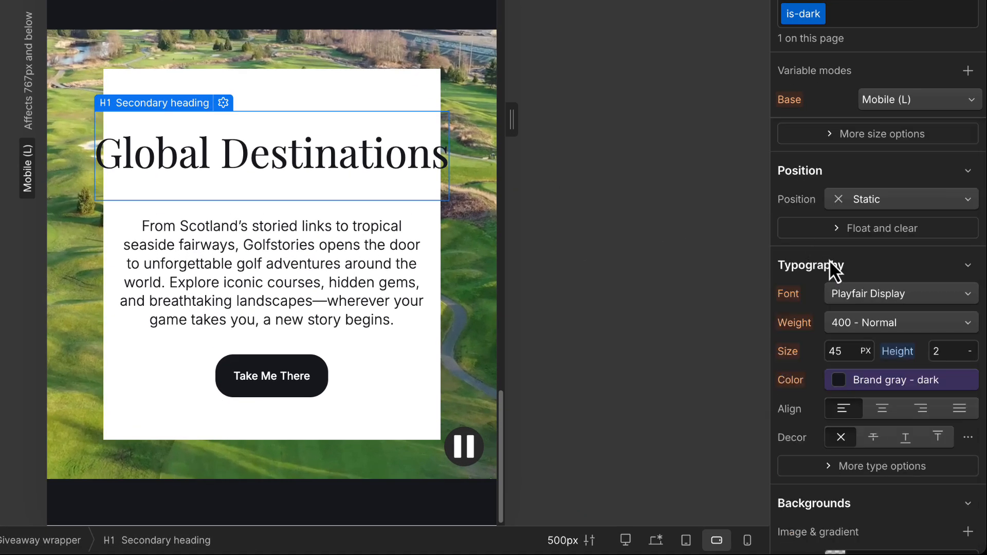
pyautogui.moveTo(898, 352)
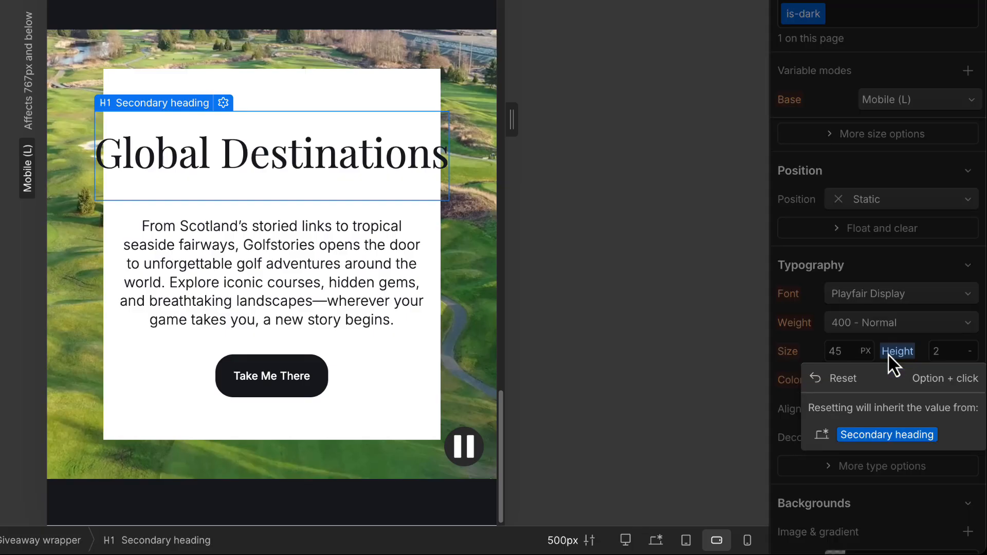
pyautogui.moveTo(842, 386)
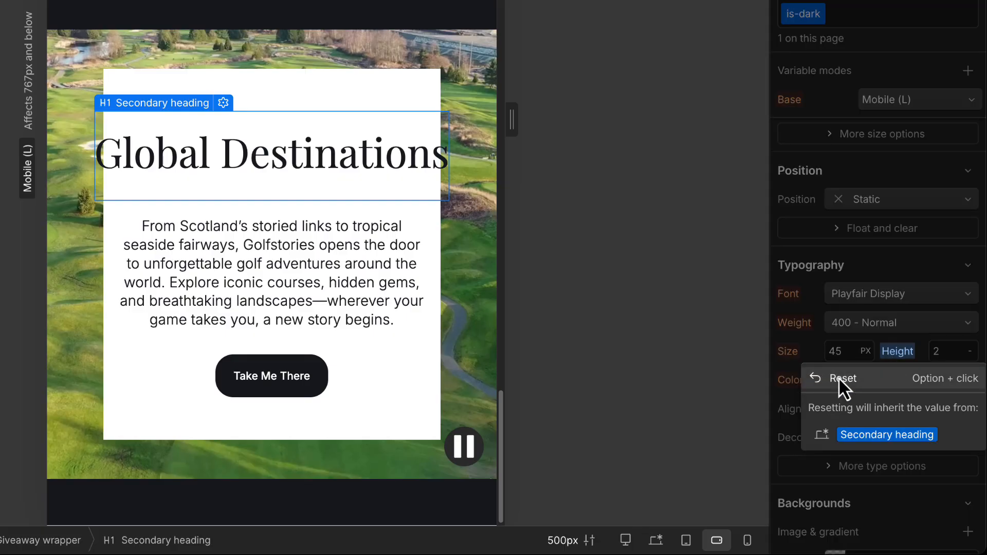
# - Reset the Global Destinations heading's line height to inherit and enter 35 for its size
pyautogui.click(844, 379)
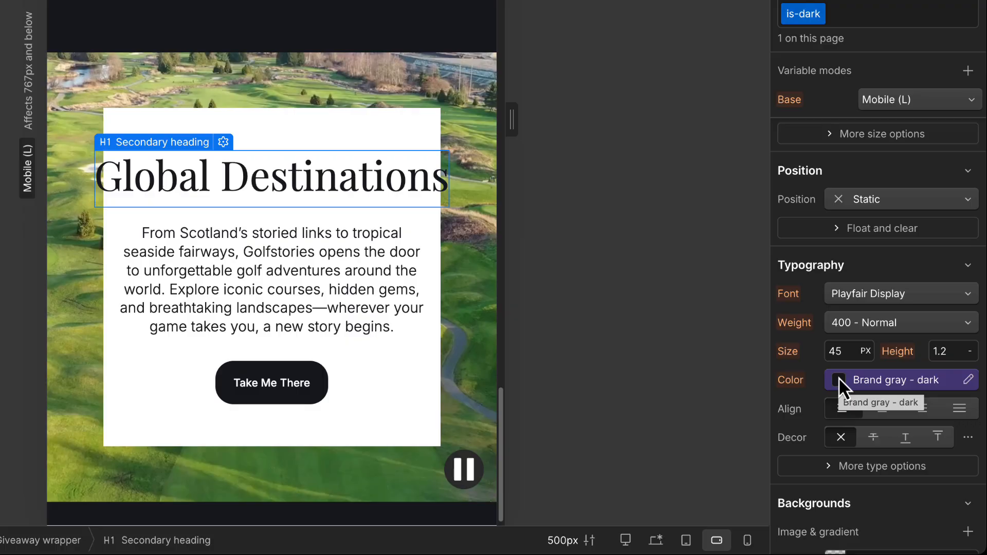
pyautogui.moveTo(802, 369)
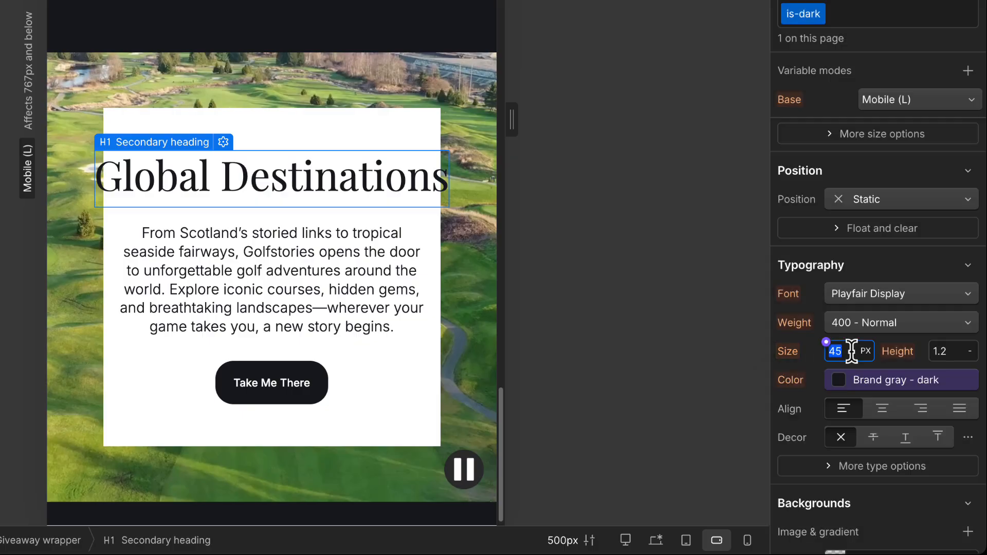
pyautogui.write('35')
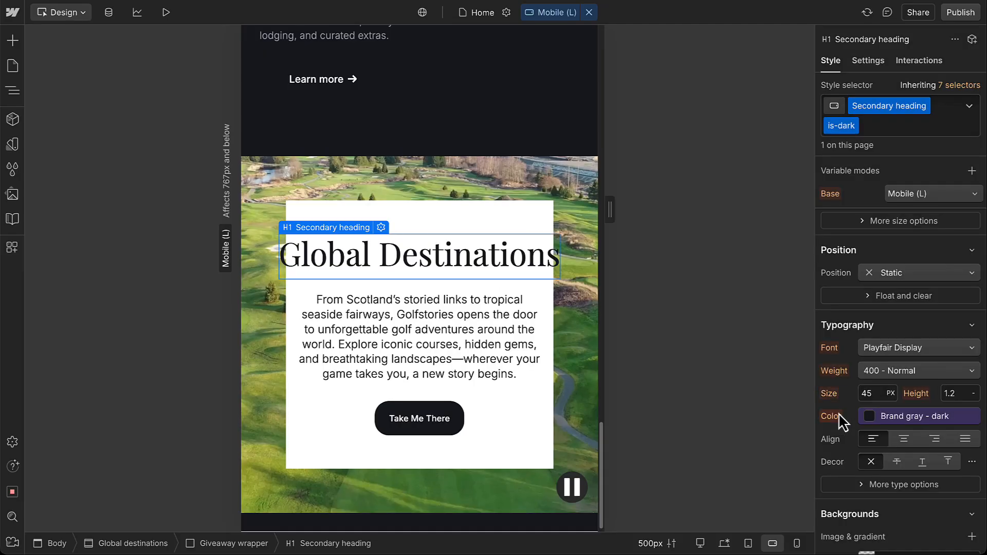
# - Set the Global Destinations heading's typography size to 35px on Mobile (L)
pyautogui.click(853, 126)
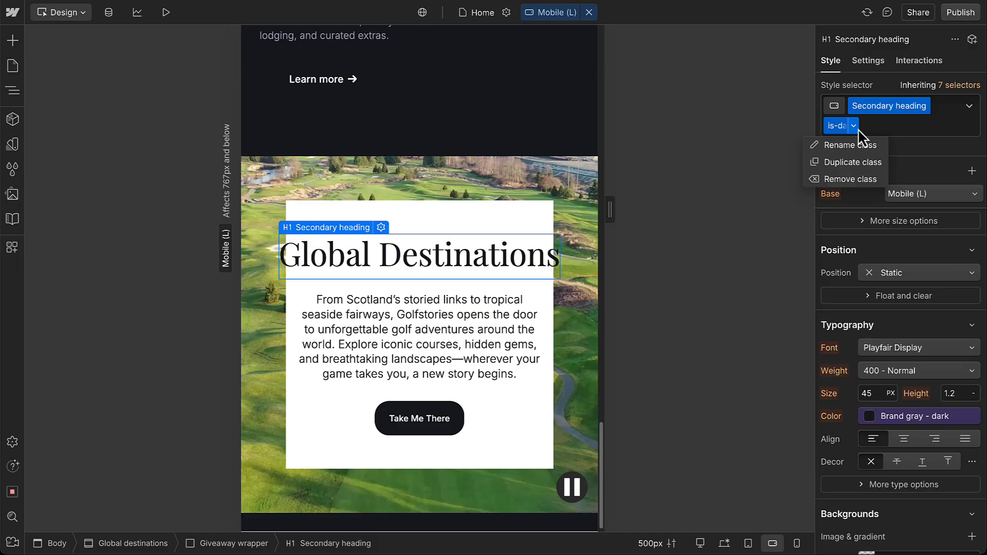
pyautogui.click(852, 179)
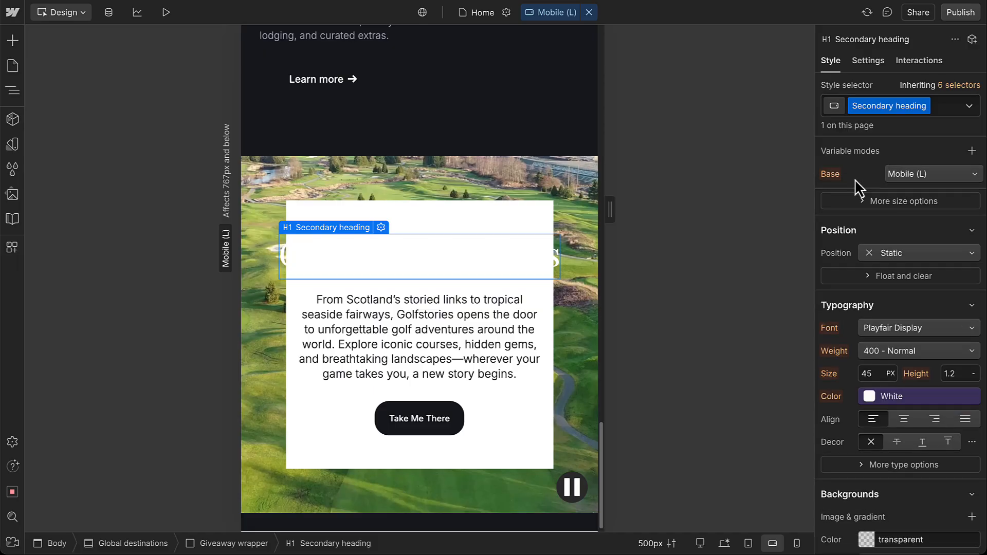
pyautogui.click(869, 373)
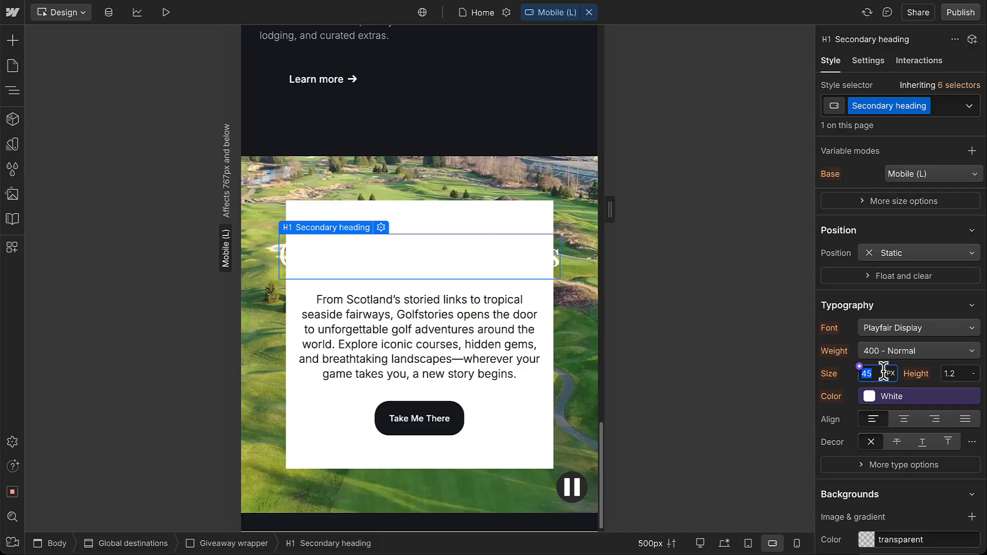
pyautogui.write('35')
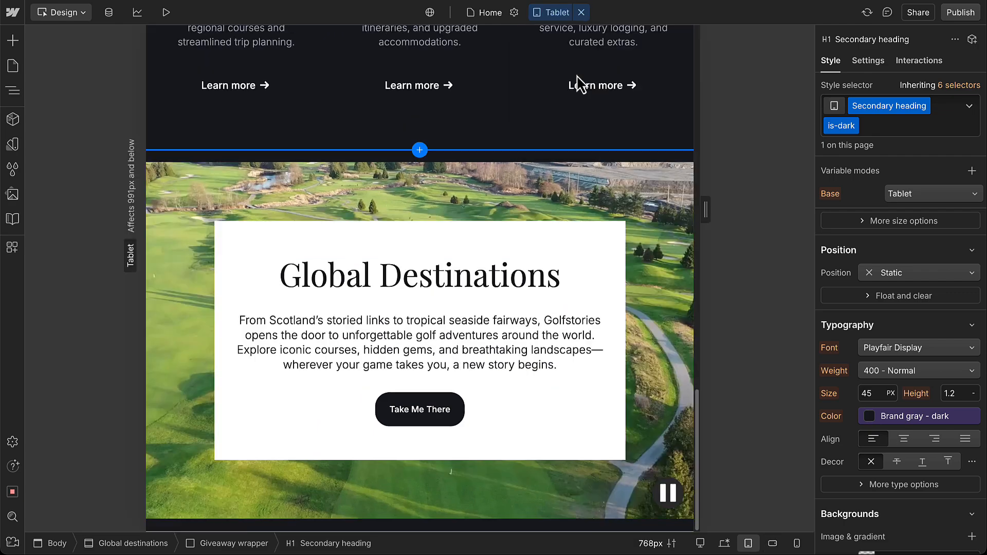
# - Check the is-dark combo class options, then move on to the intro paragraph below the heading
pyautogui.click(853, 126)
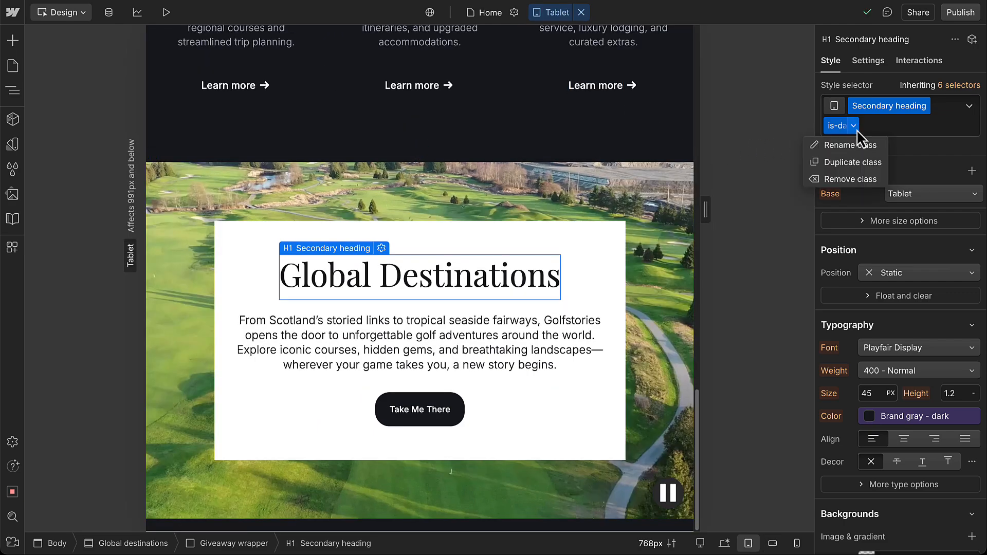
pyautogui.click(851, 179)
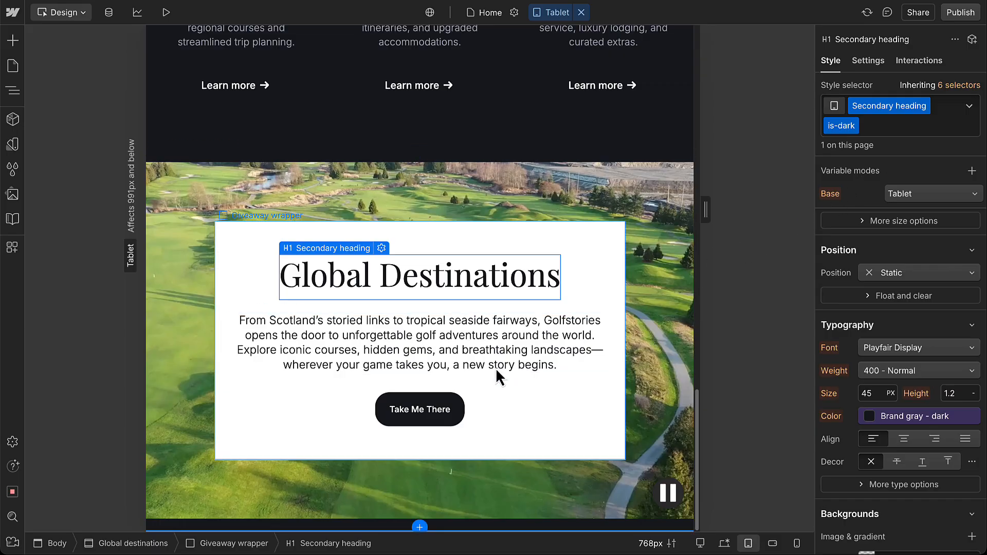
pyautogui.click(419, 409)
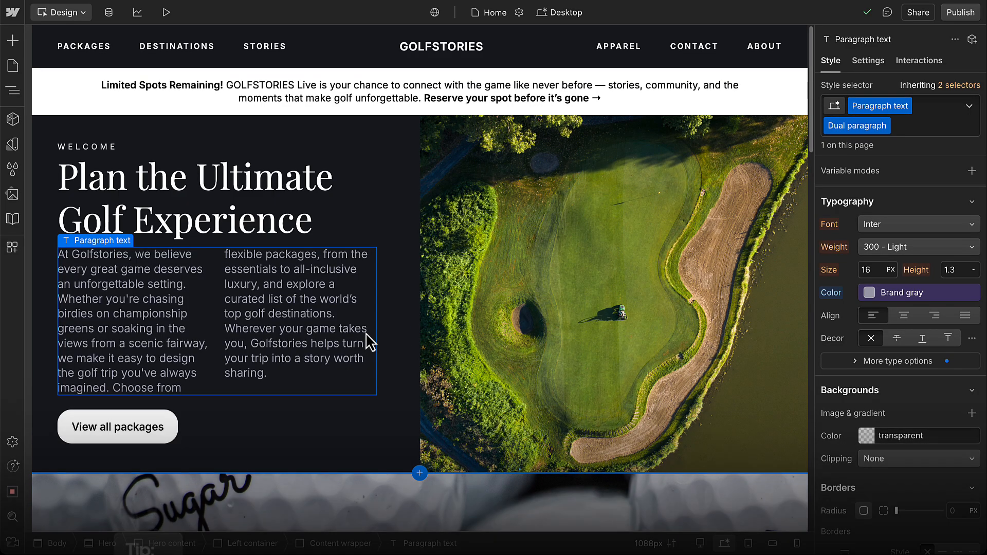
pyautogui.click(870, 270)
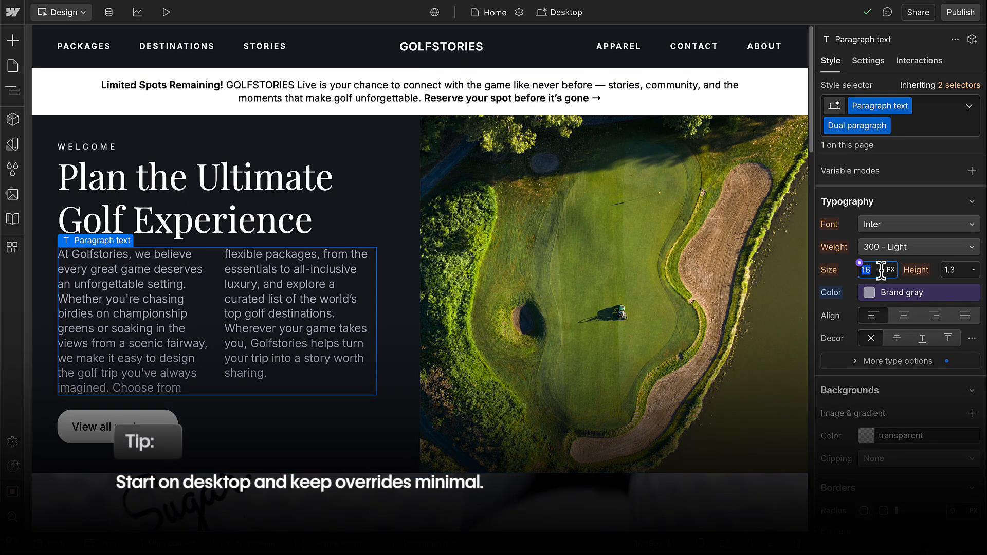
pyautogui.click(563, 14)
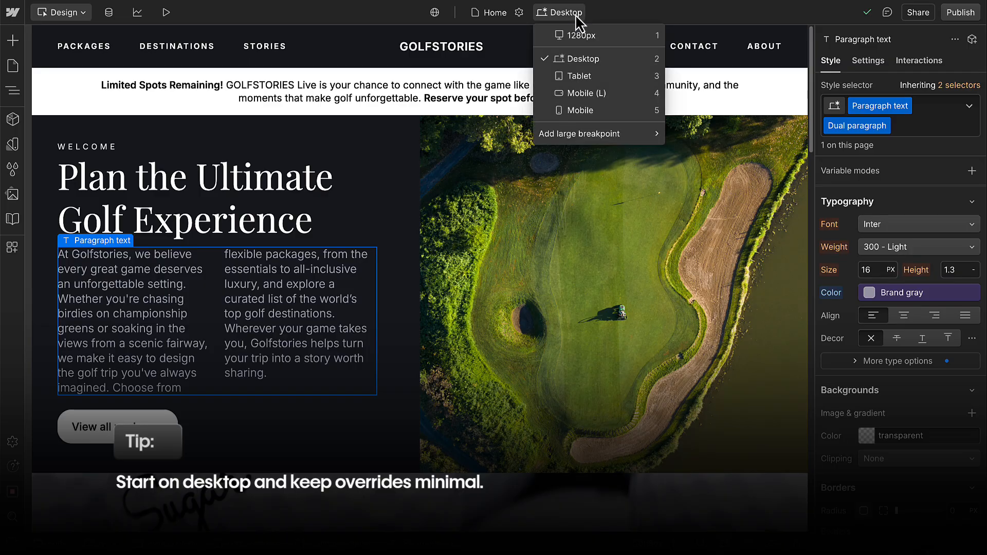
pyautogui.click(580, 76)
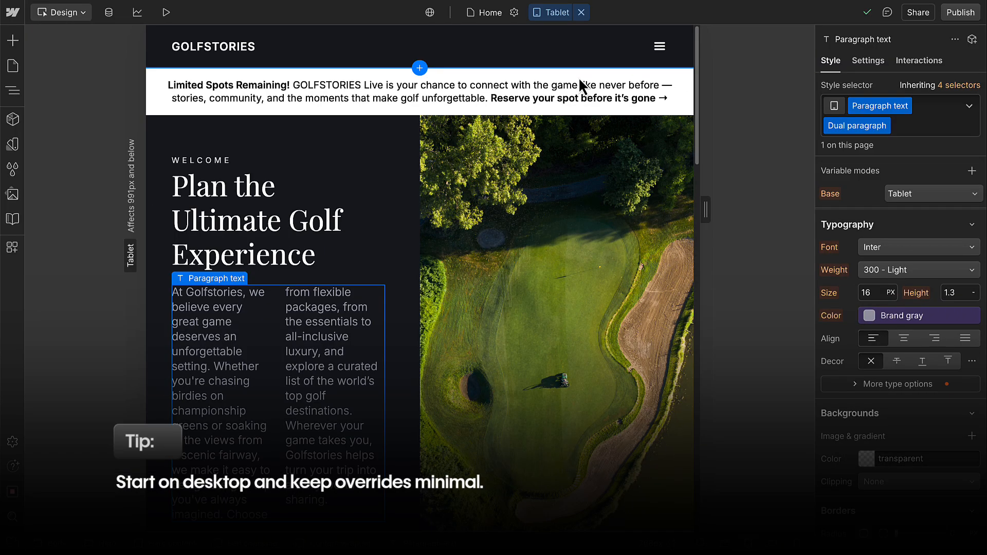
pyautogui.click(870, 292)
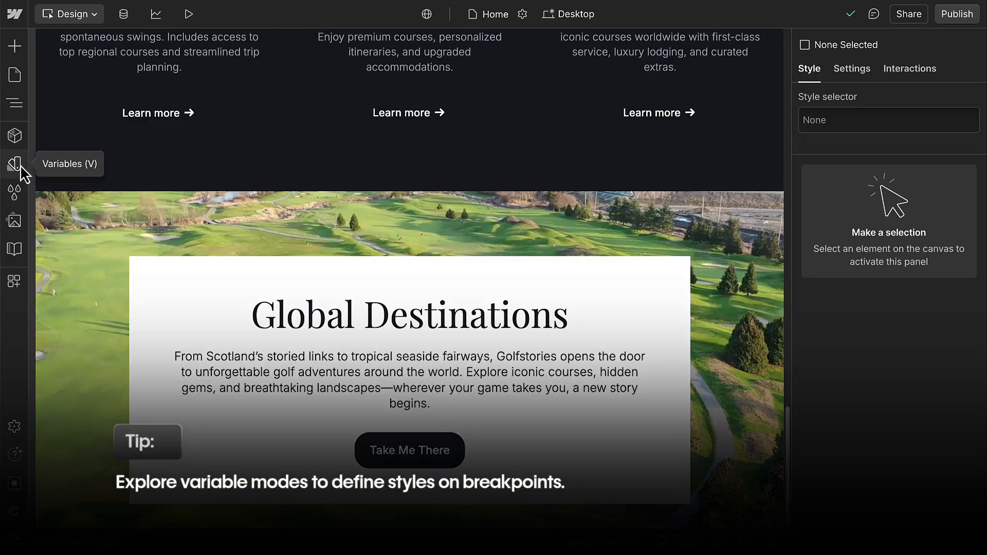
# - Give the Secondary heading variable a 1.5rem Mobile value and bind it to the heading's size
pyautogui.click(14, 164)
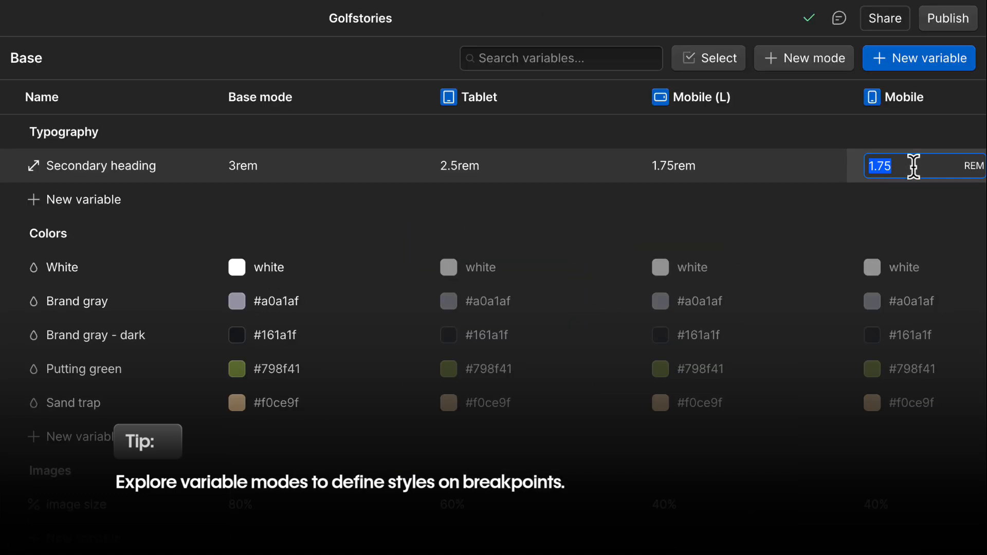
pyautogui.write('1.5rem')
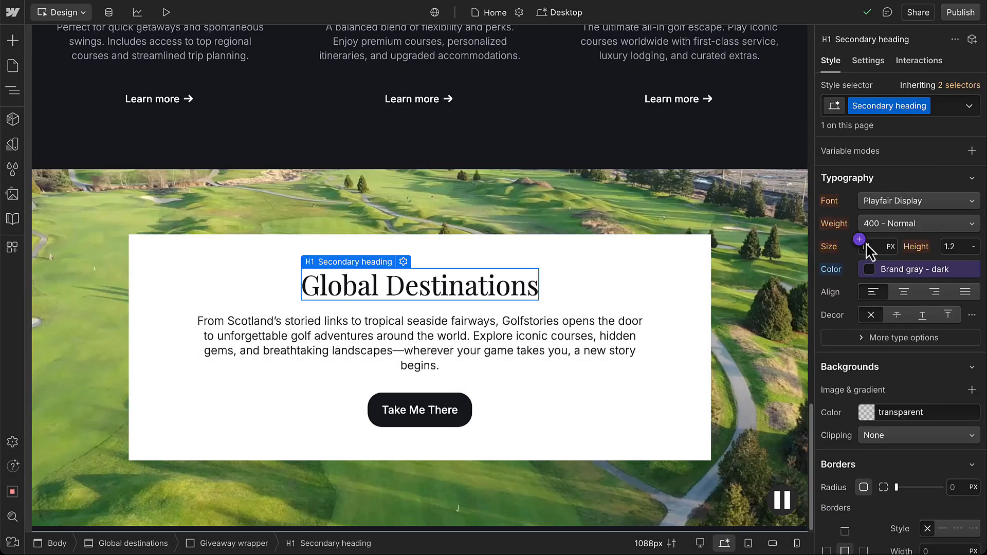
pyautogui.click(858, 239)
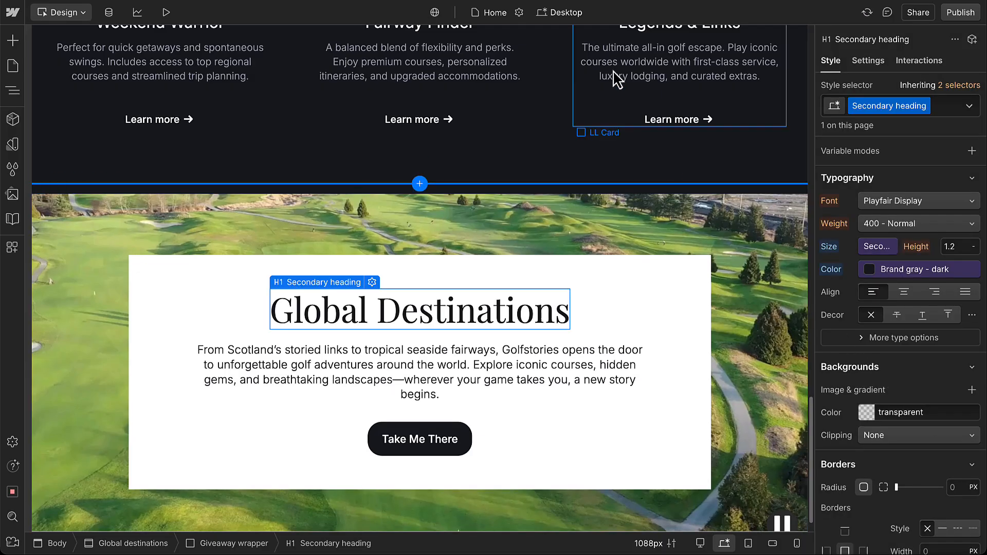
# - Verify the variable-driven heading size on the Tablet and Mobile (L) breakpoints
pyautogui.click(560, 12)
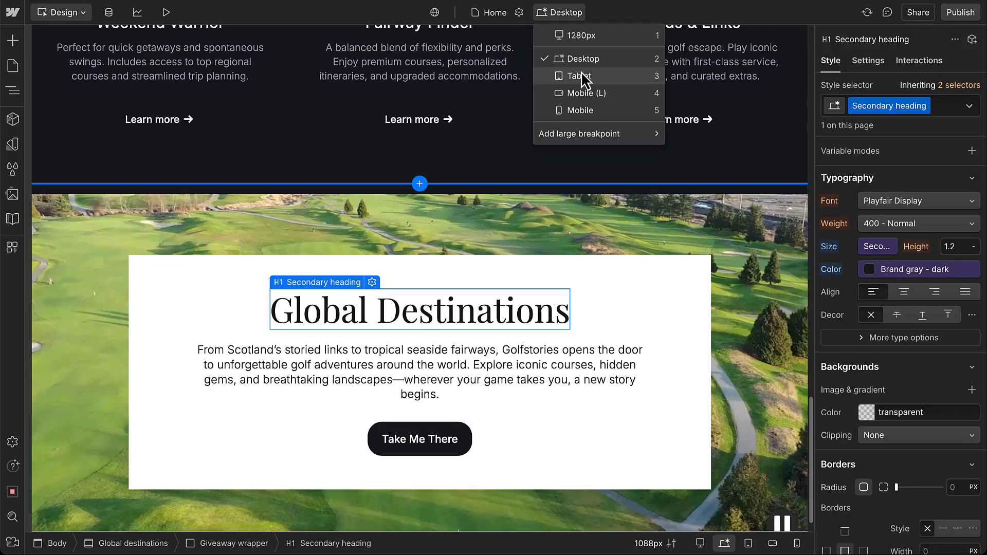
pyautogui.click(574, 76)
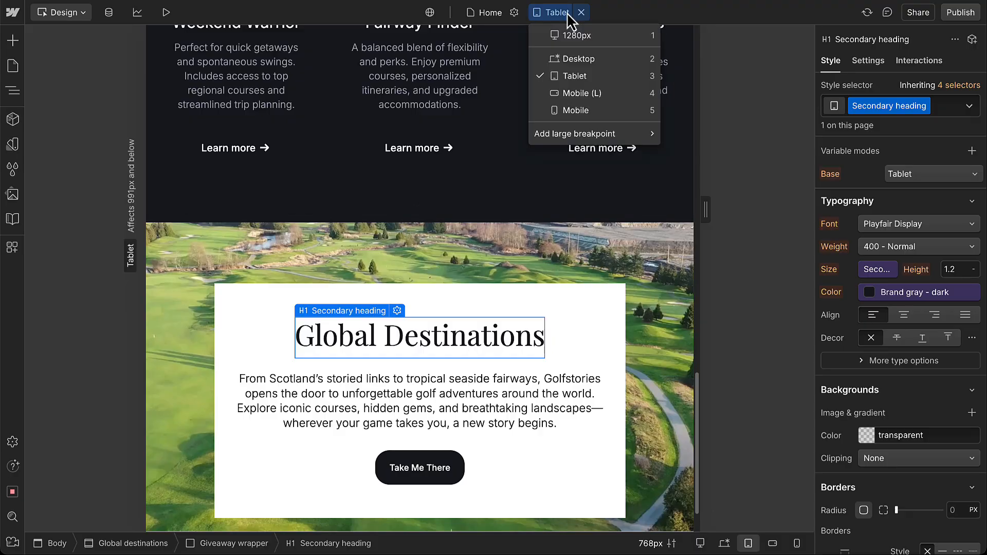
pyautogui.click(583, 93)
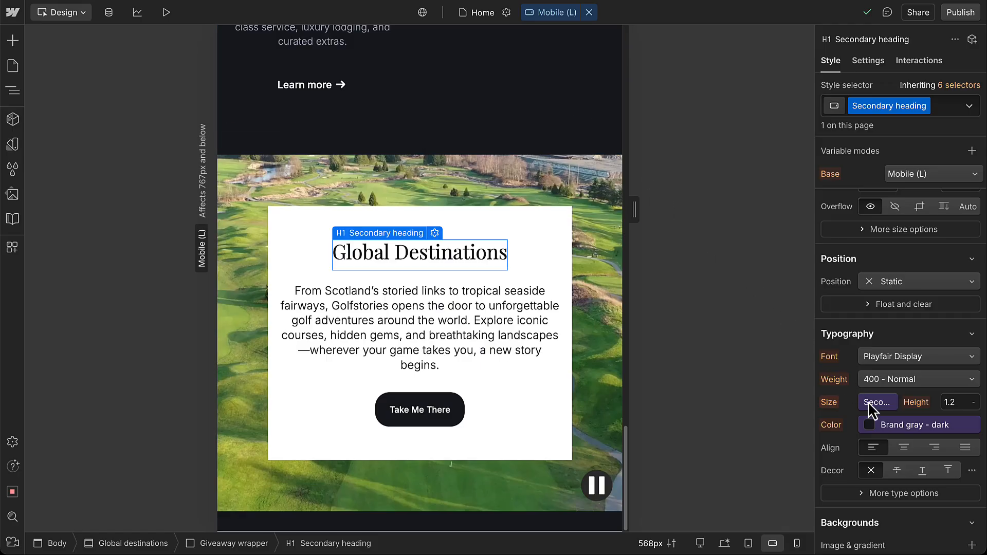
pyautogui.click(877, 402)
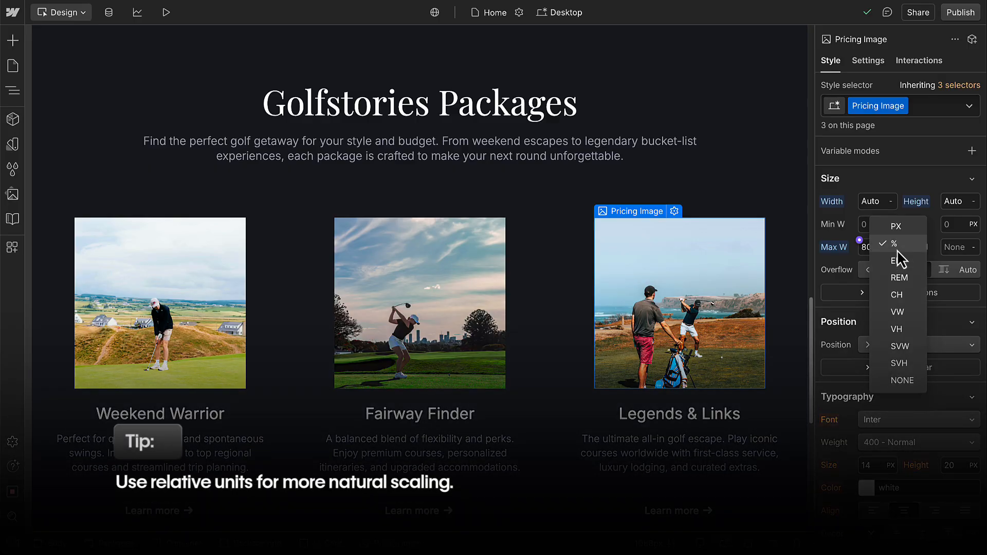
pyautogui.moveTo(920, 305)
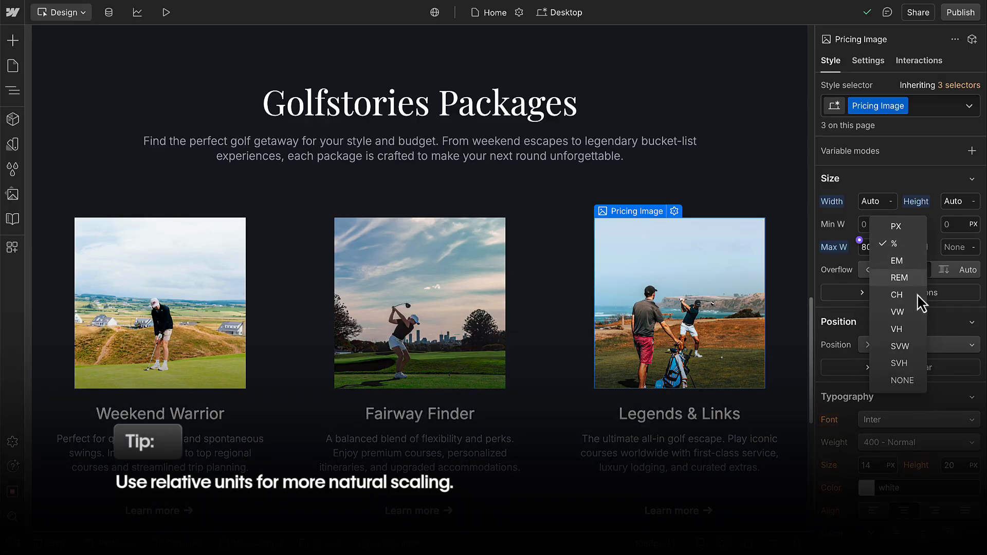
# - Cap the pricing image's maximum width at 80% using the percent unit
pyautogui.click(894, 243)
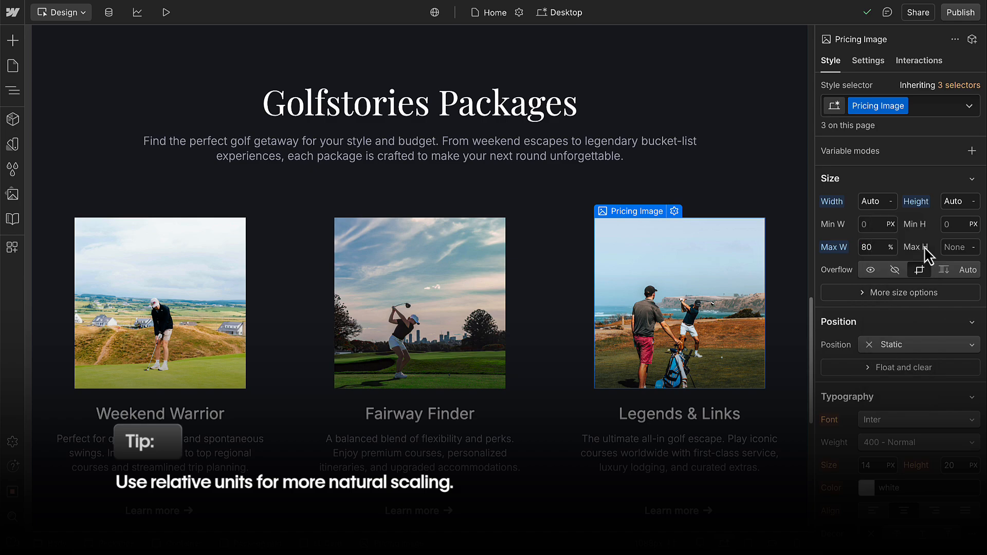
pyautogui.click(872, 247)
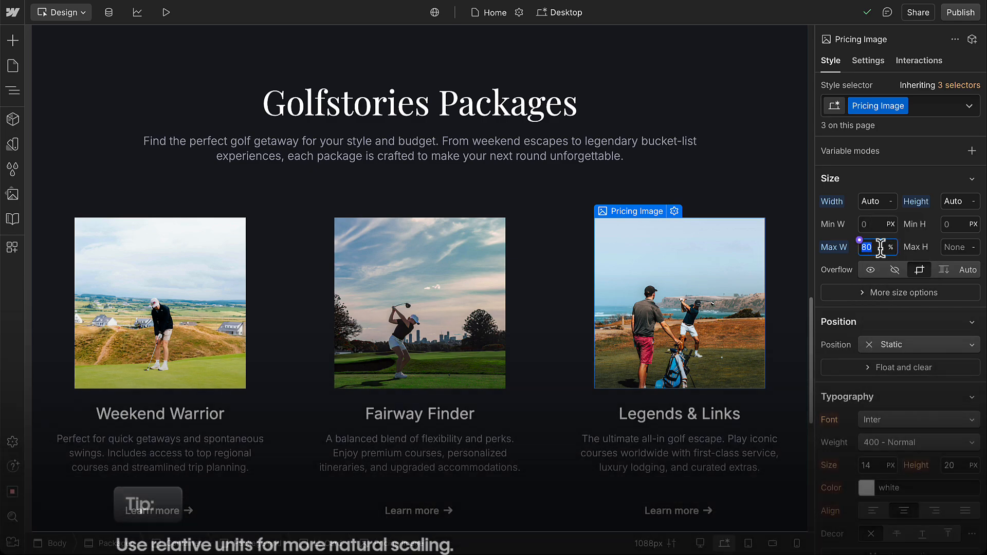
pyautogui.click(562, 13)
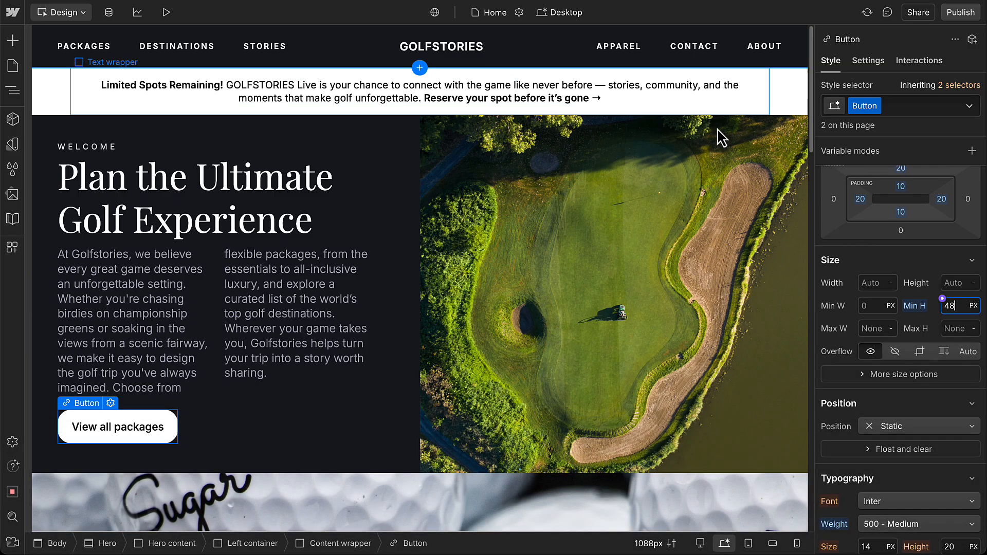
# - Switch the canvas to the Mobile breakpoint to review the hero section
pyautogui.click(561, 13)
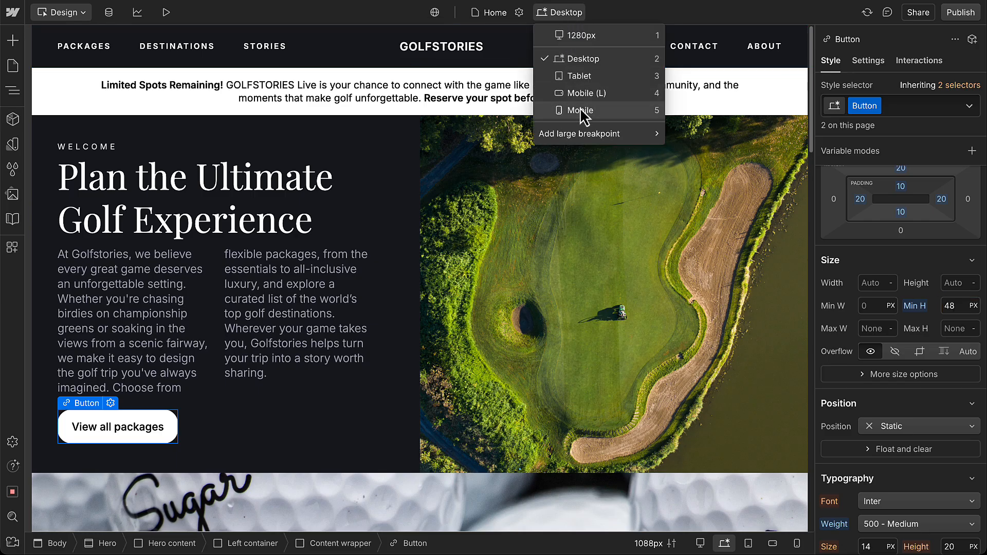
pyautogui.click(580, 110)
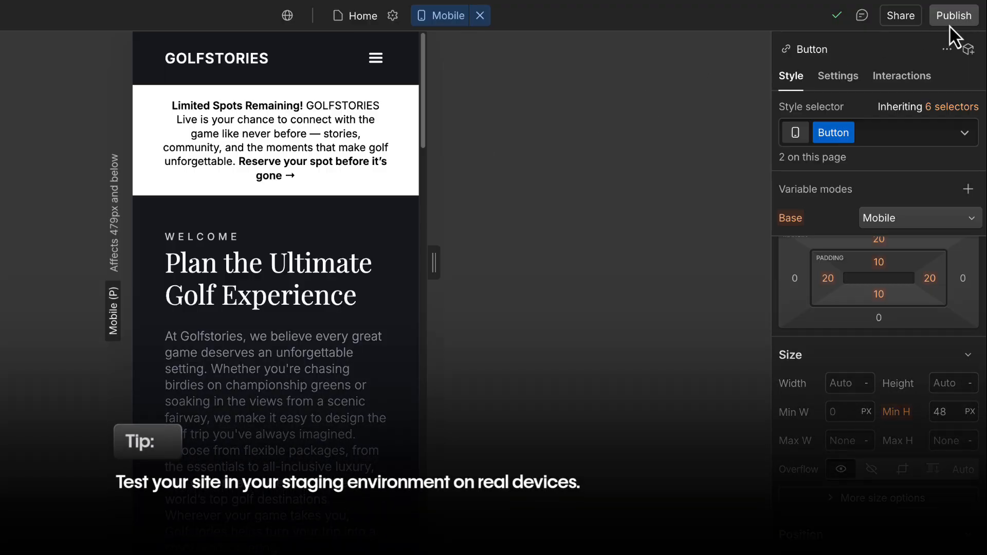
# - Publish the site to the staging domain
pyautogui.click(954, 14)
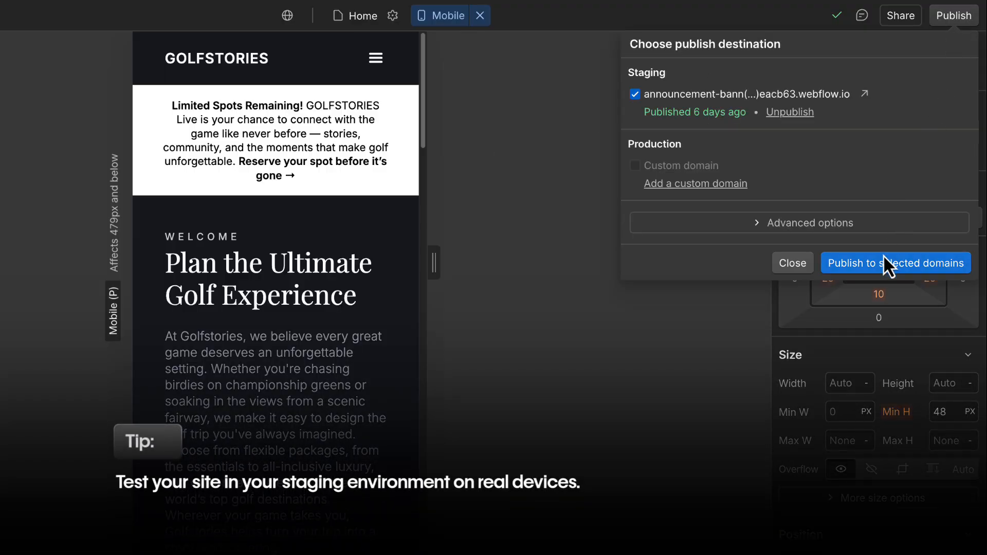
pyautogui.click(896, 264)
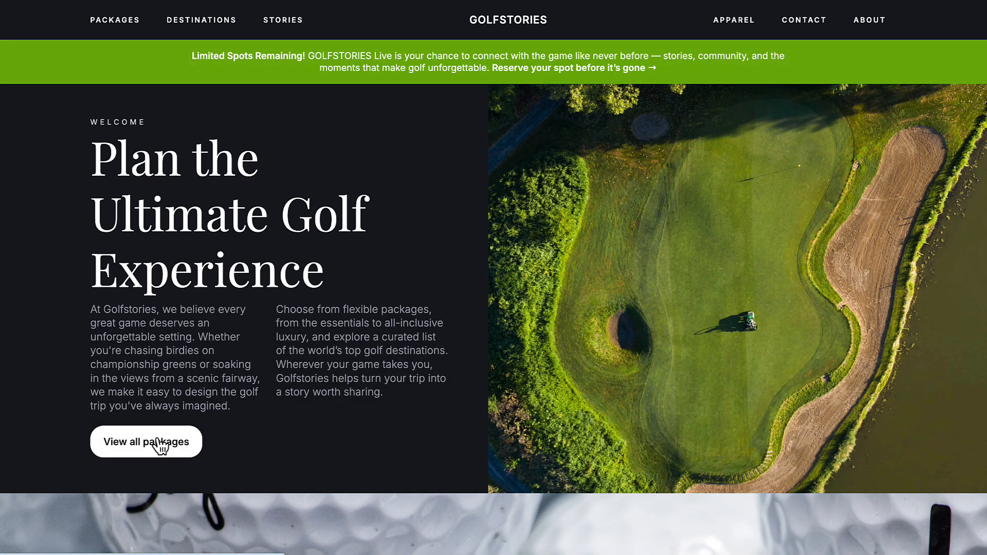
# - Review the staged live pages on desktop and mobile
pyautogui.click(146, 442)
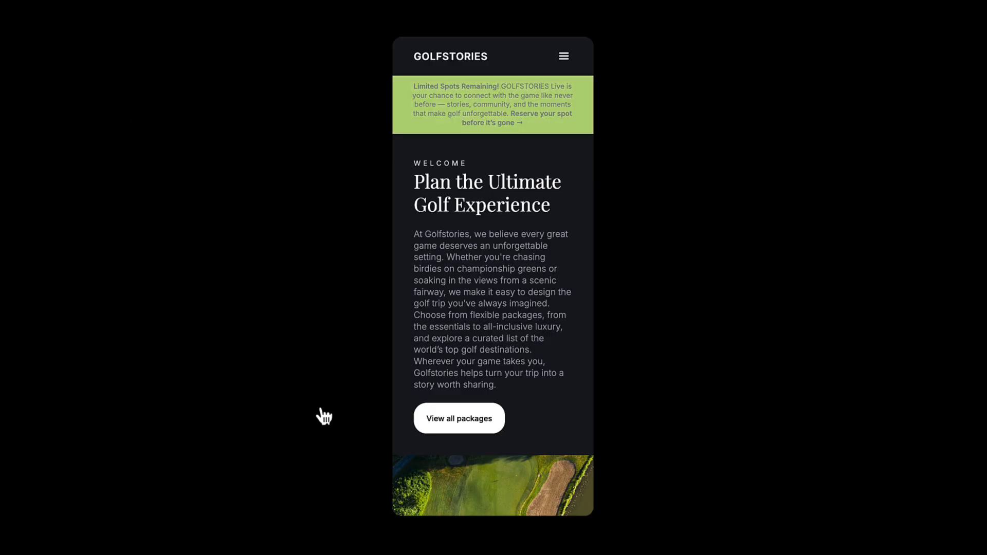
pyautogui.scroll(-3)
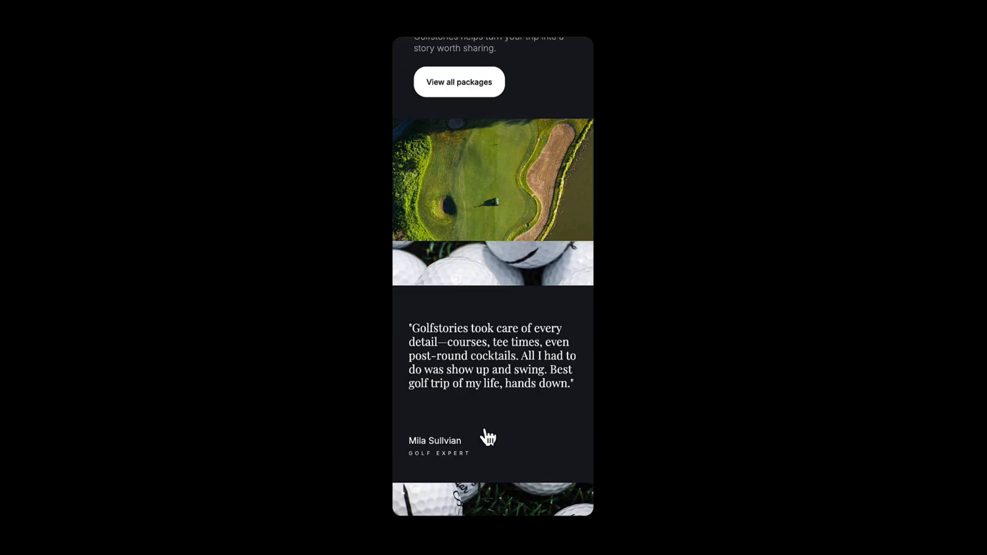
pyautogui.click(459, 82)
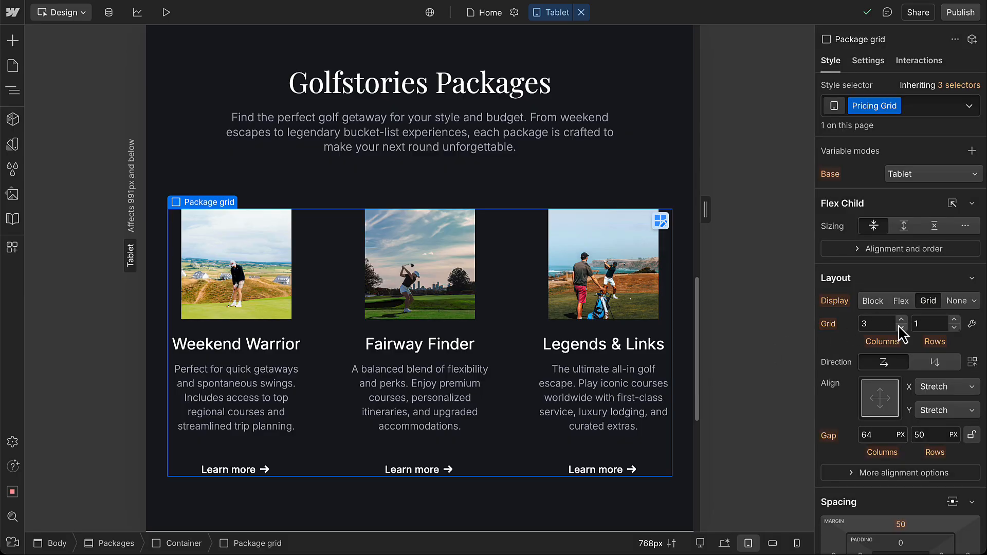
# - Lower the package grid columns on Tablet and bind the email form's width to the Flexible form variable
pyautogui.click(901, 328)
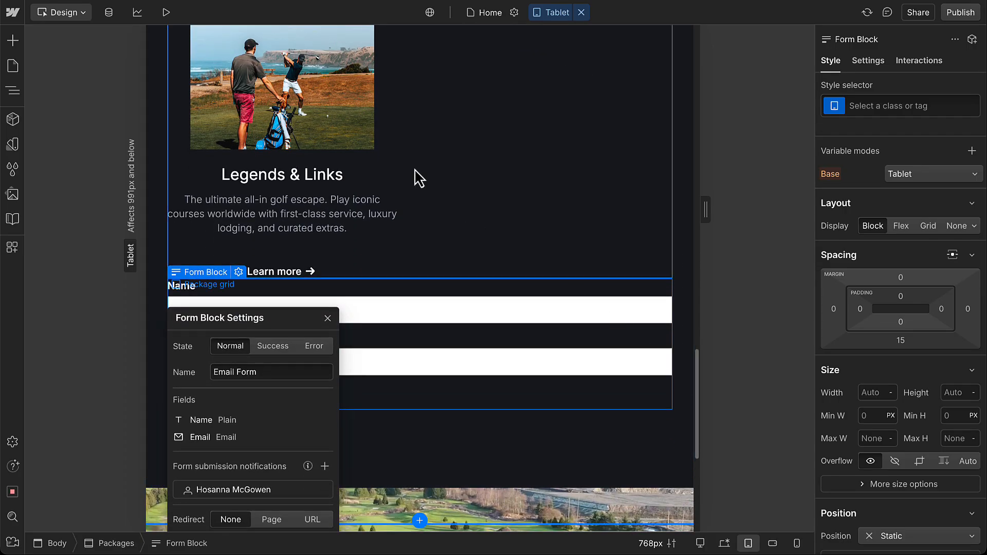
pyautogui.click(165, 13)
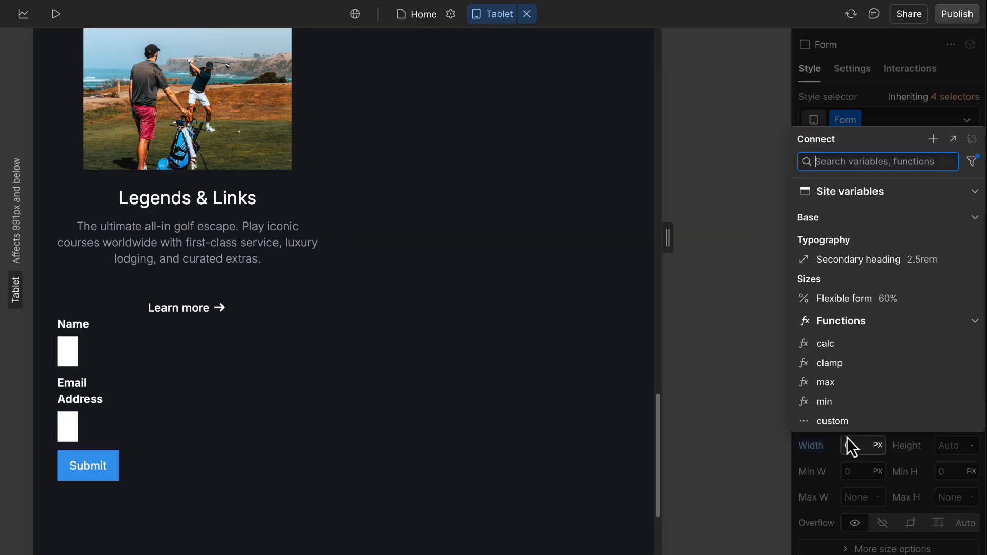
pyautogui.click(843, 298)
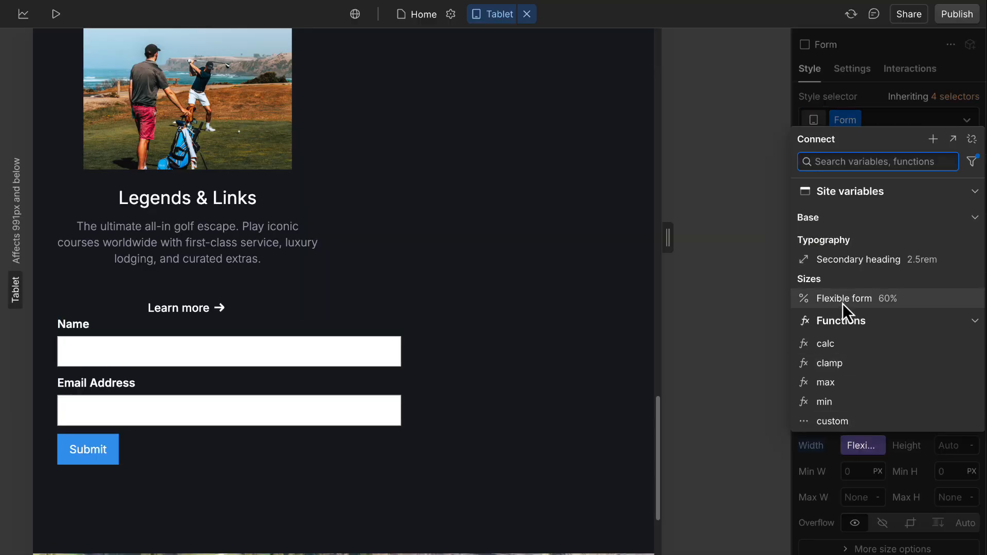